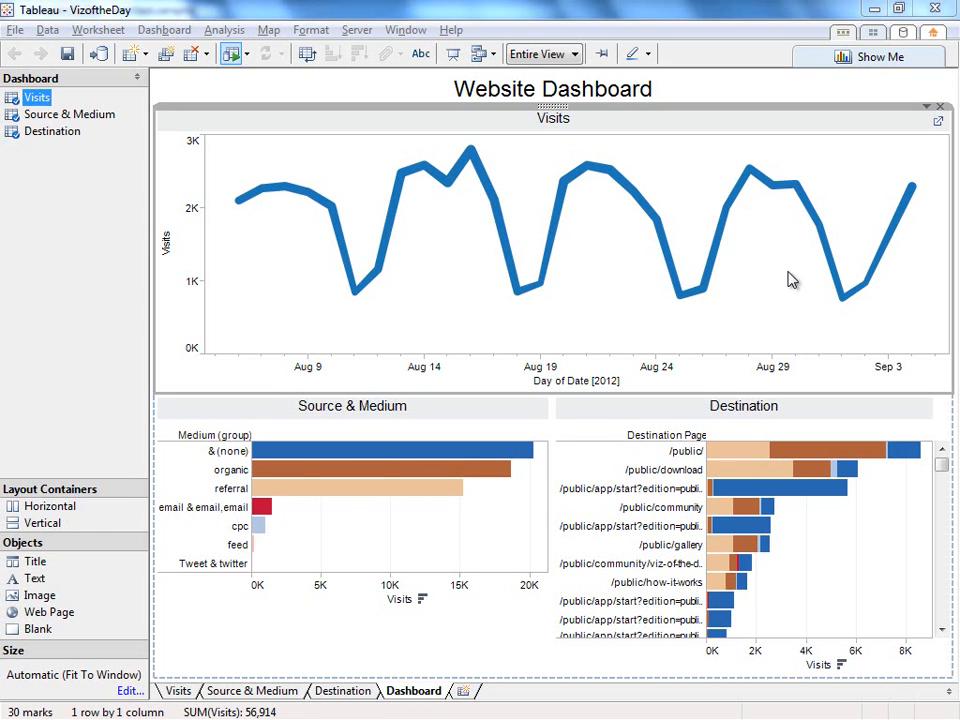
mouse_move(786, 290)
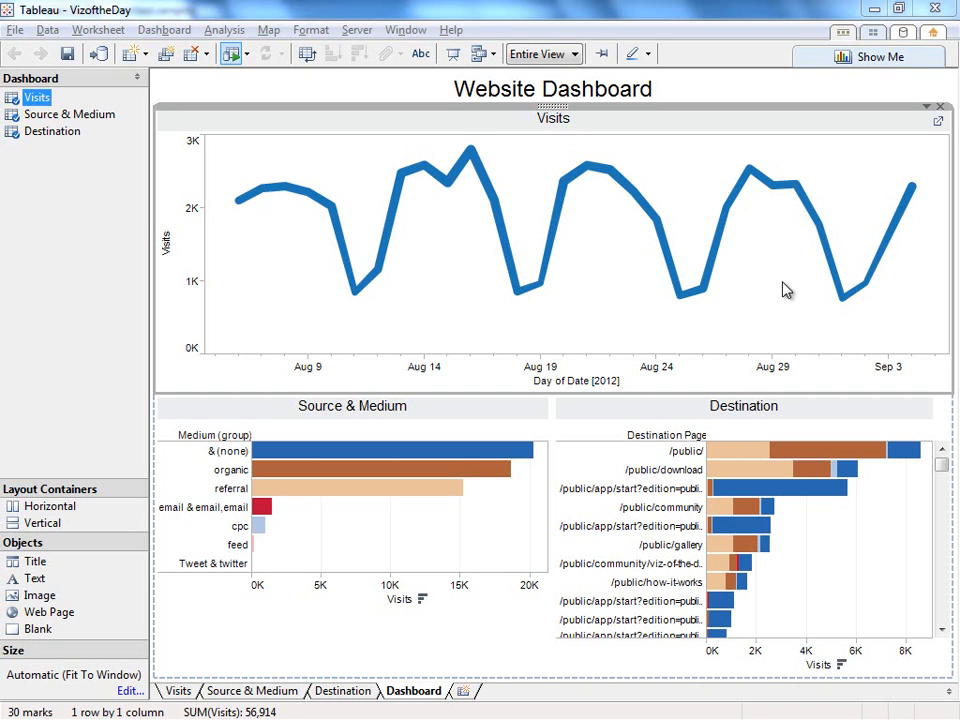
mouse_move(772, 286)
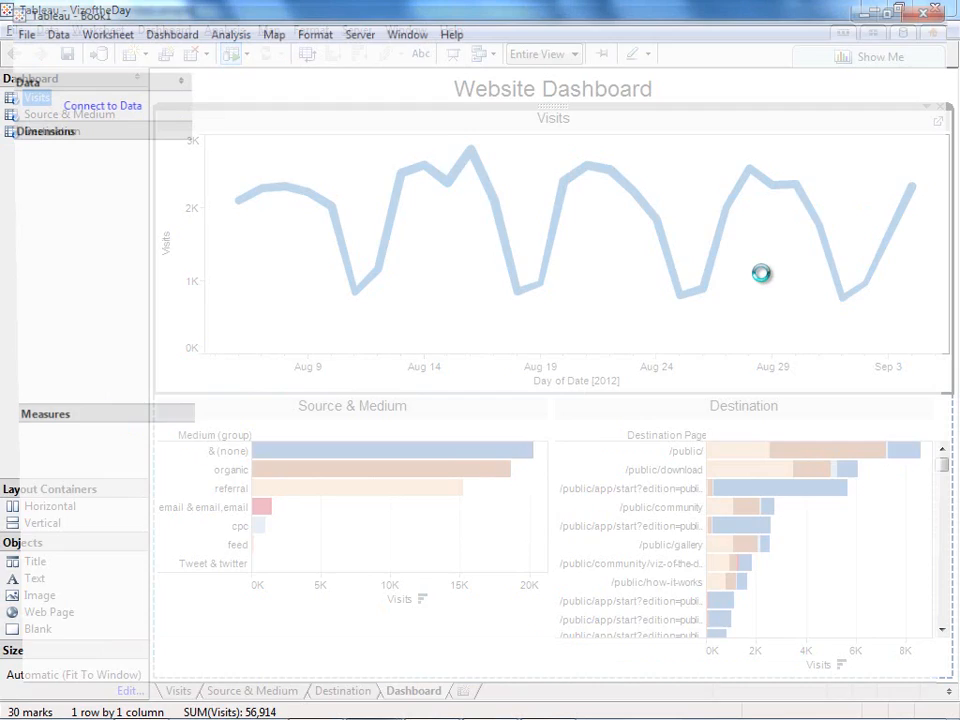
Step: Start a Google Analytics connection and sign in with the Tableau Google account credentials
click(216, 690)
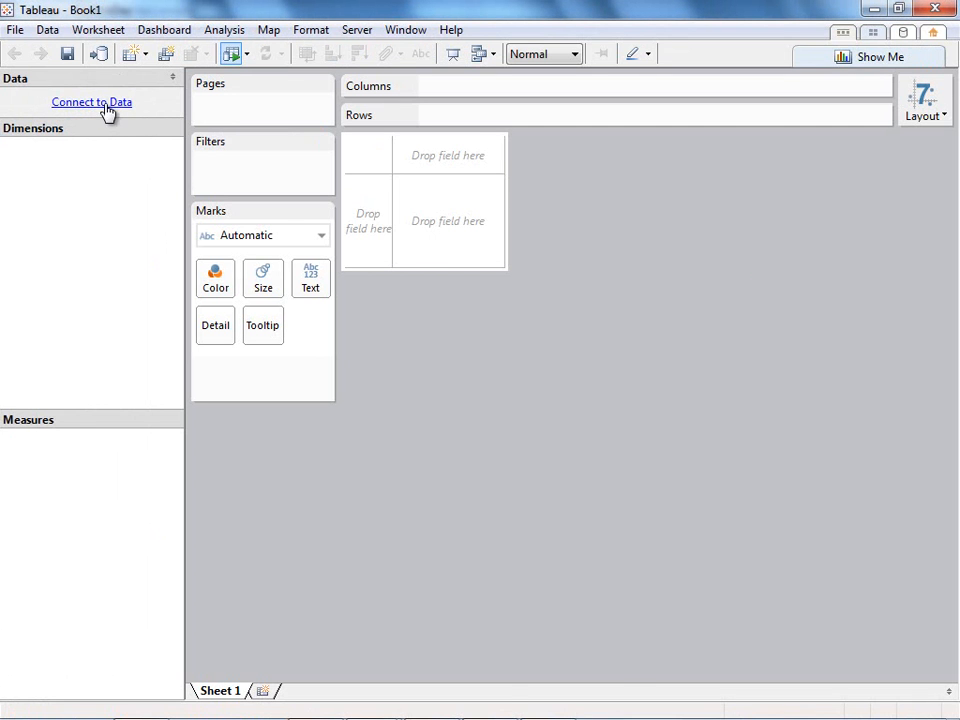
click(92, 102)
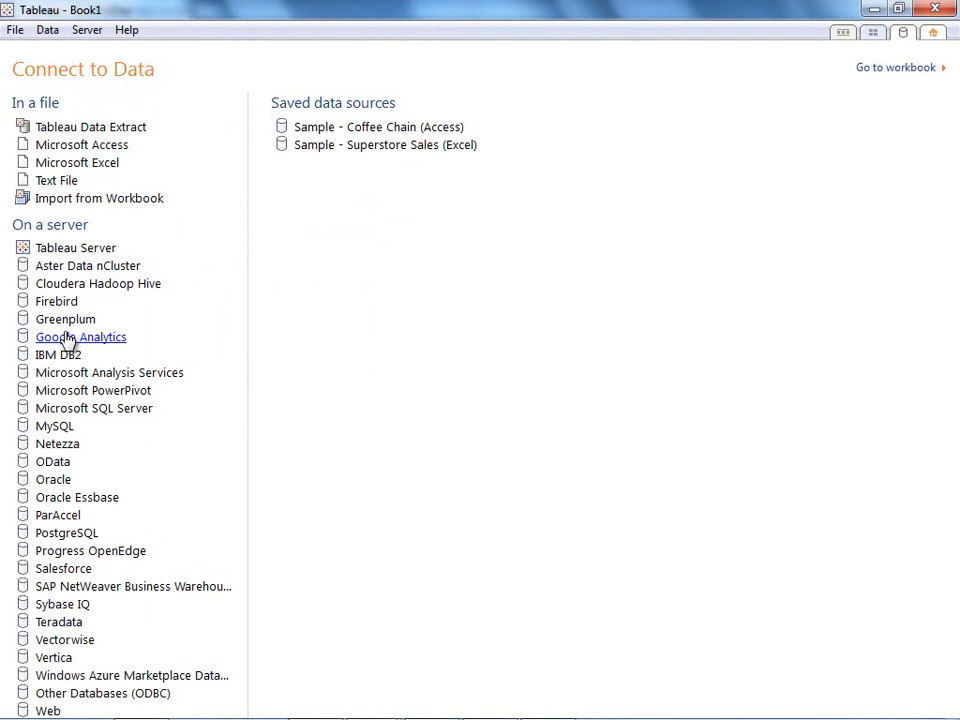
mouse_move(70, 344)
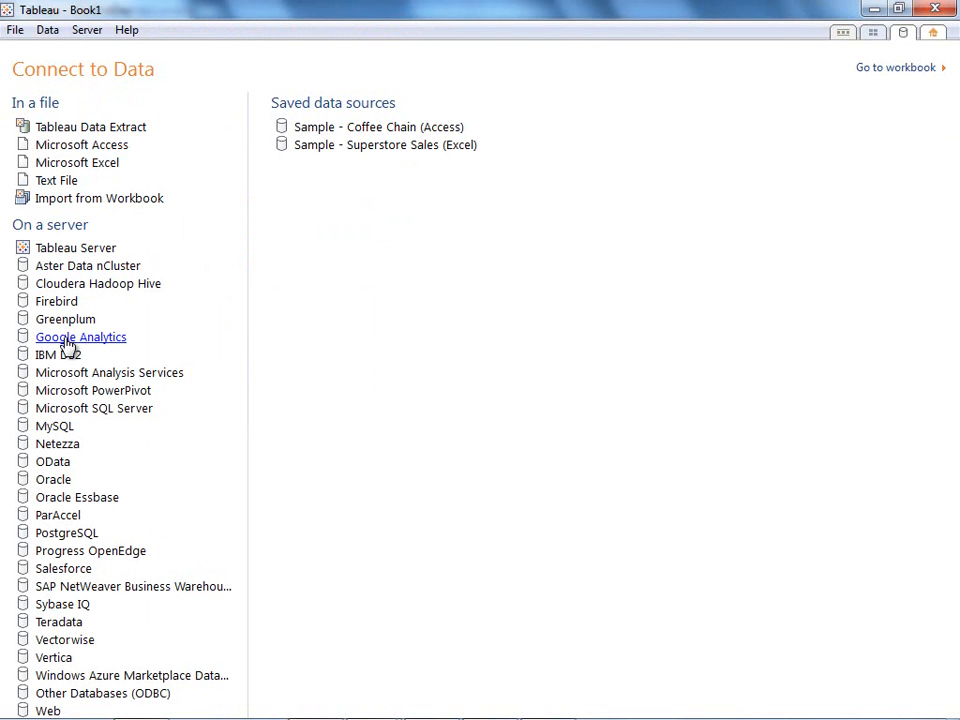
click(80, 336)
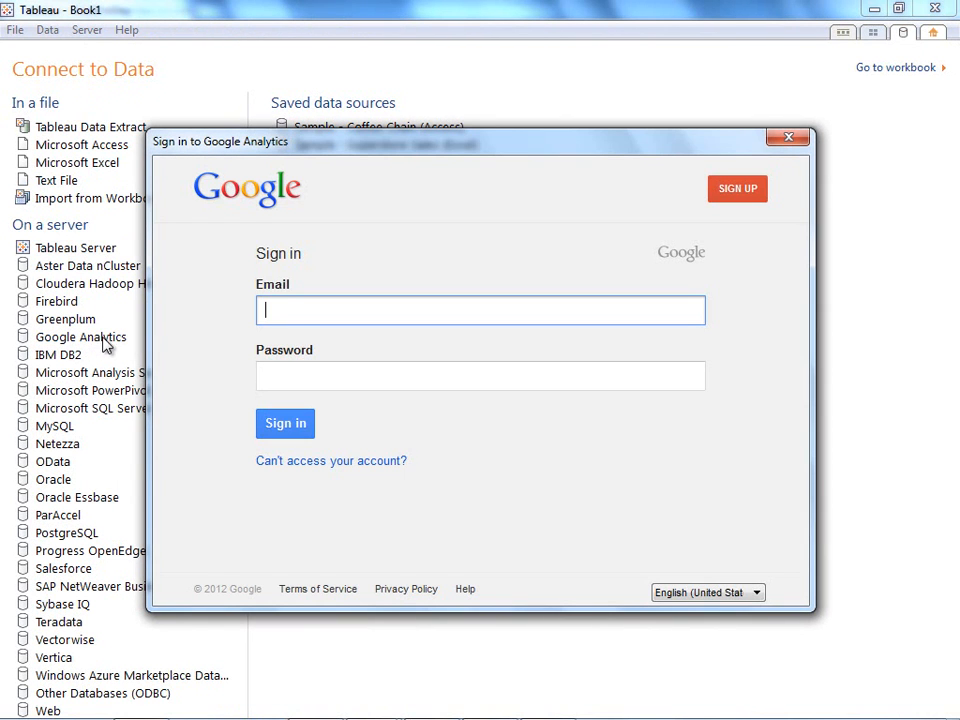
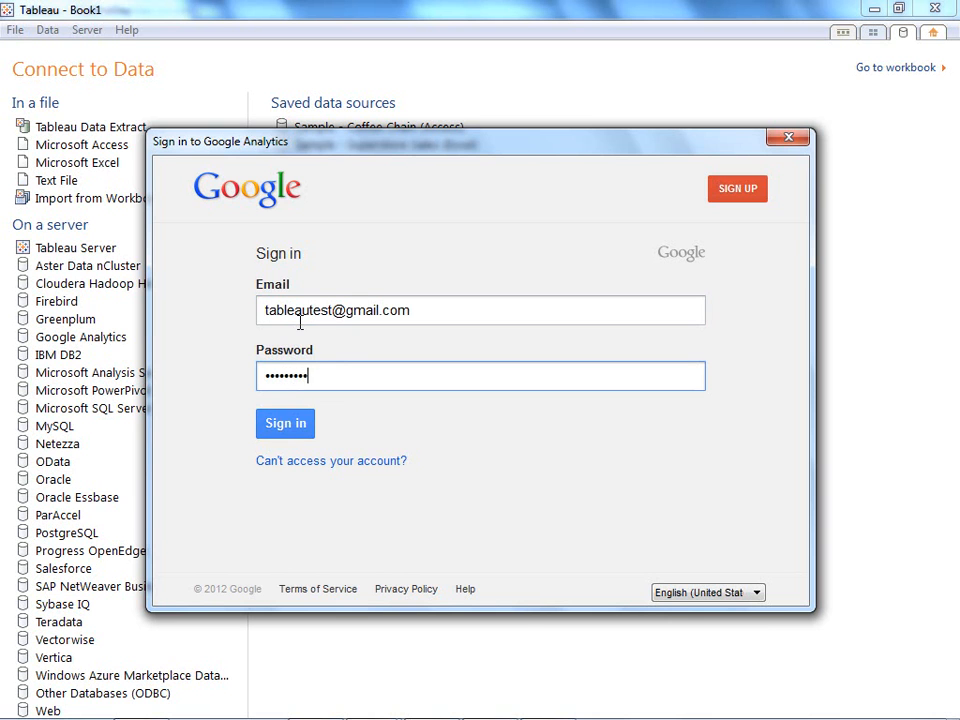
click(284, 424)
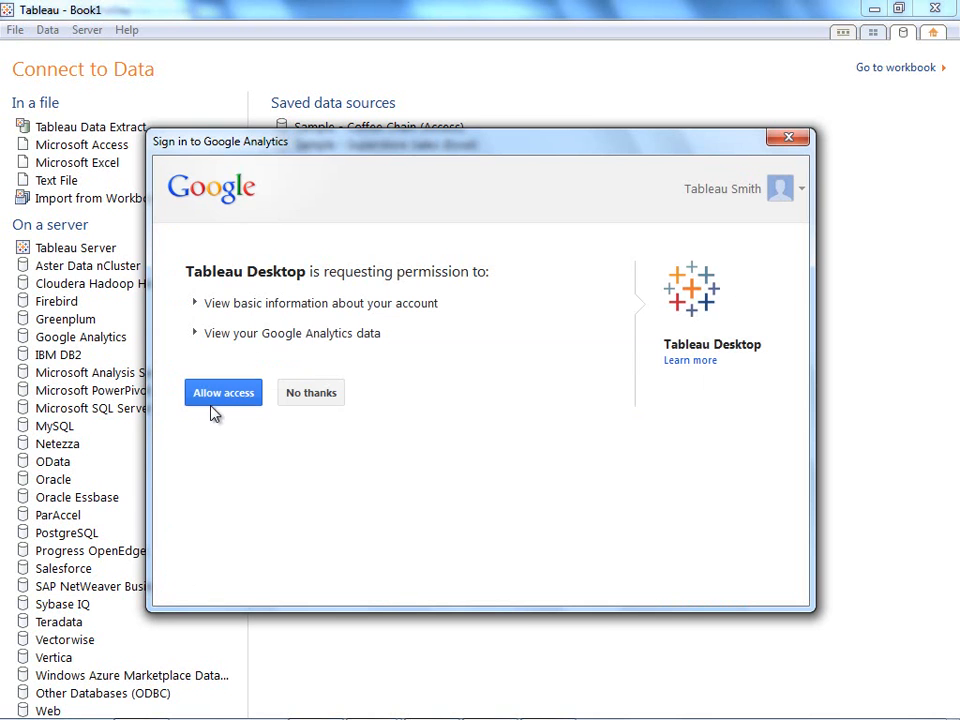
Step: Allow access, add Date, Destination Page, Medium, Source dimensions plus Time on Page and Visits measures, and confirm
click(224, 392)
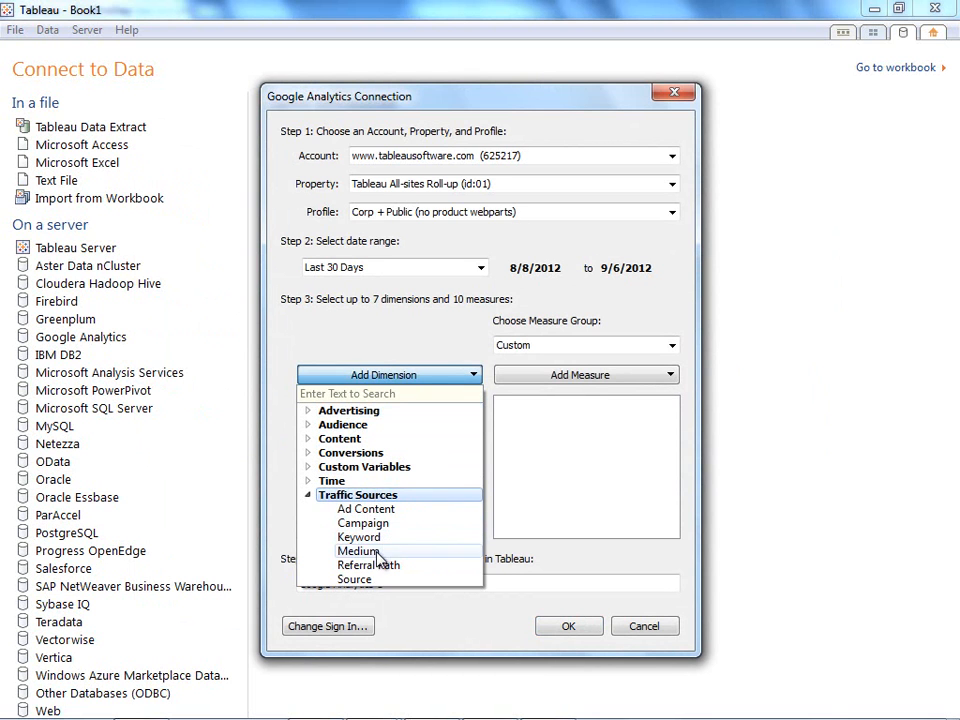
click(356, 494)
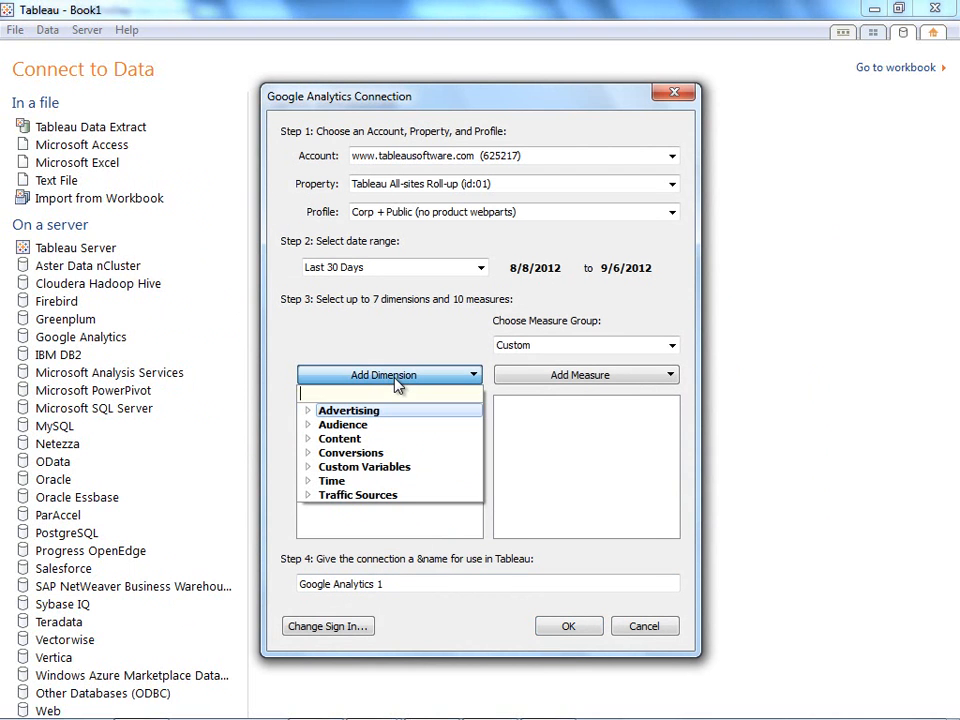
click(344, 424)
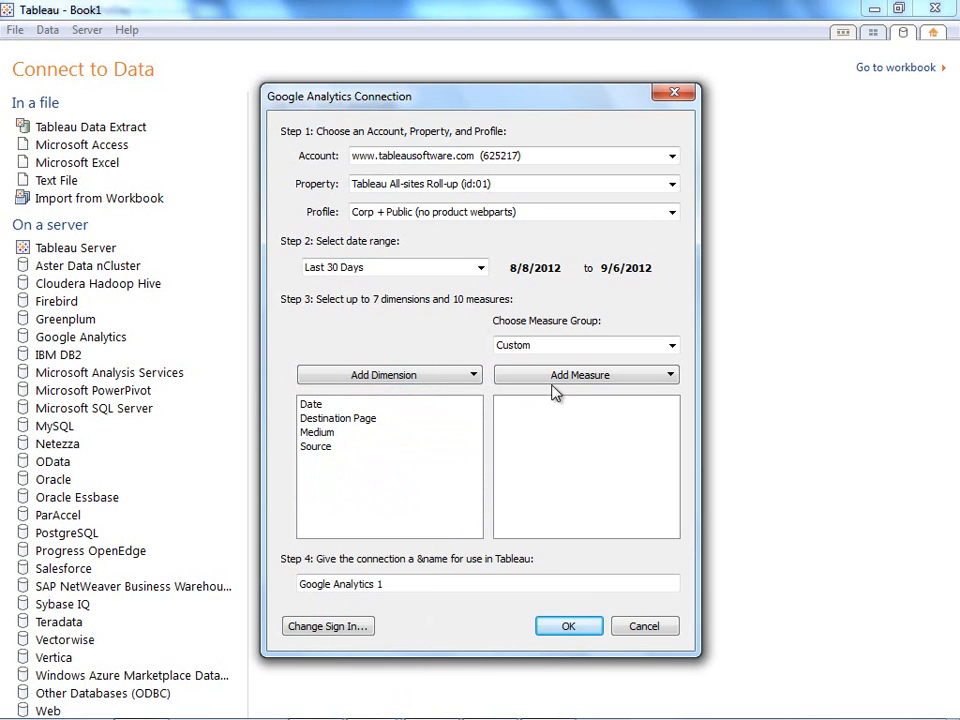
click(584, 374)
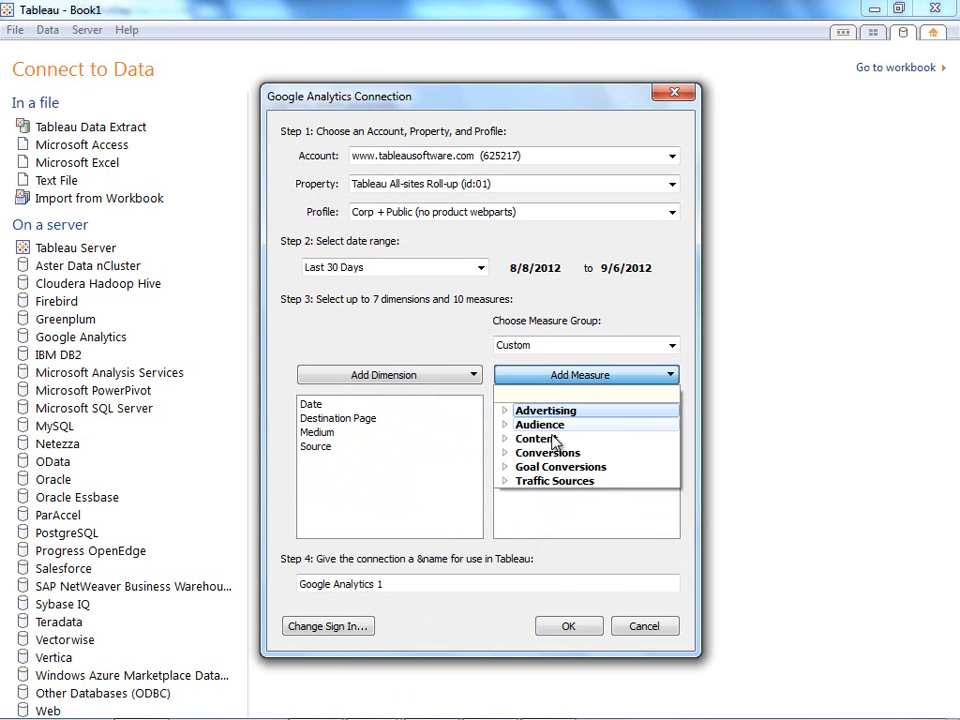
scroll(down, 3)
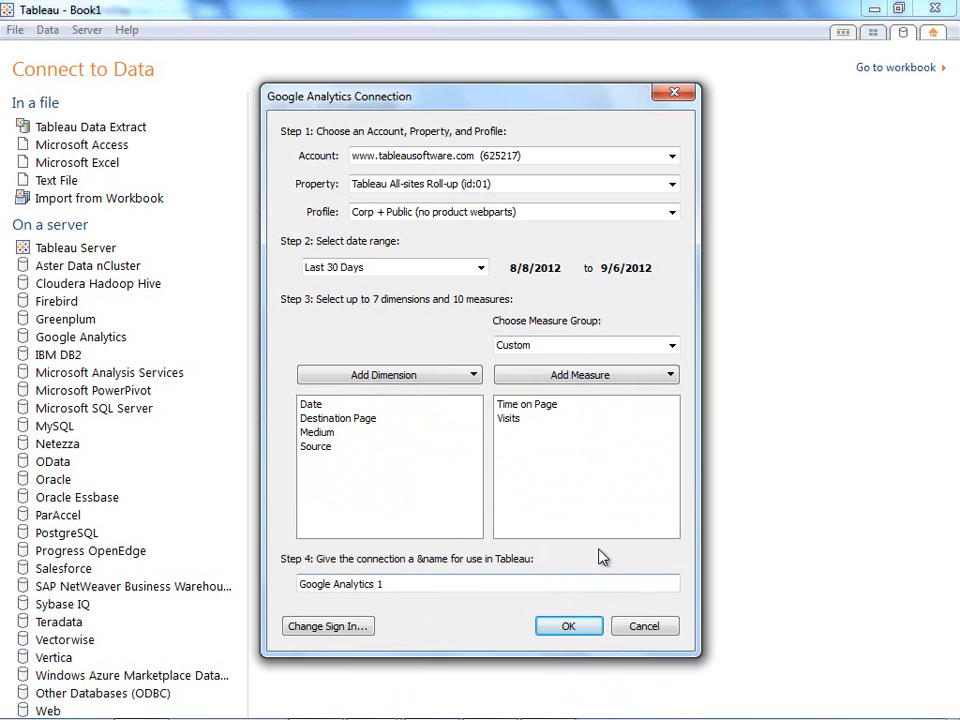
click(568, 624)
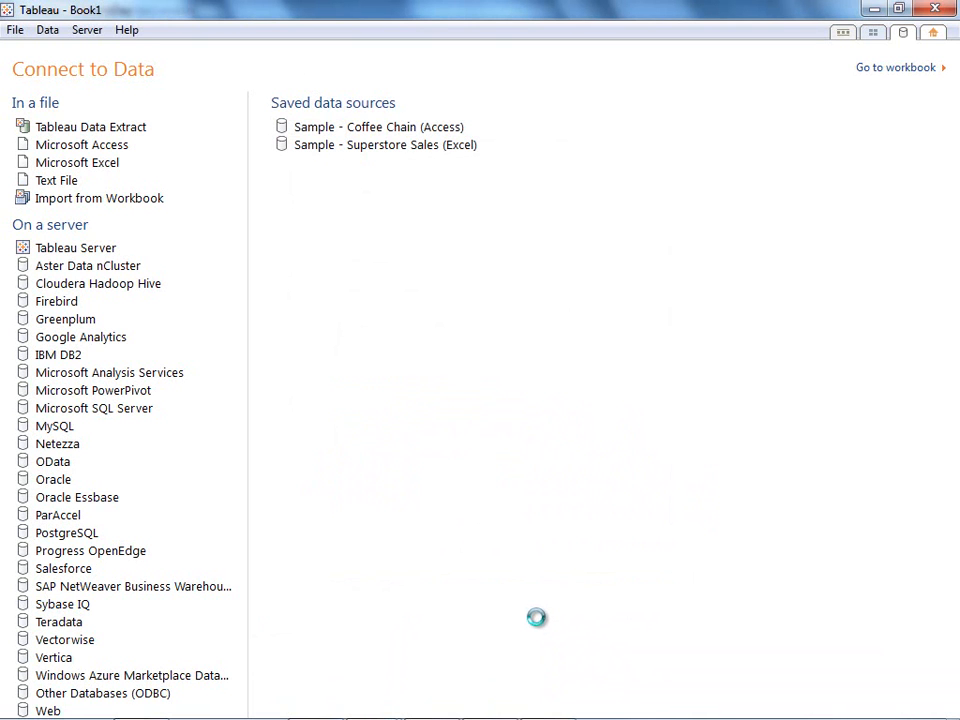
Step: Plot Visits per DAY of Date as a line chart with line size by Time on Page
click(48, 710)
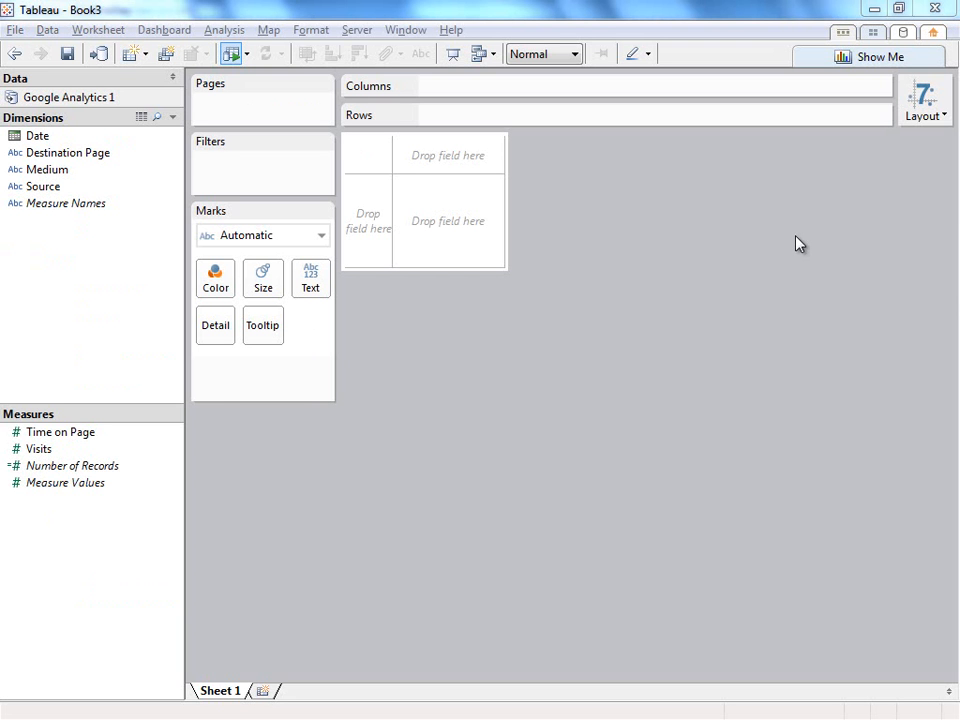
mouse_move(16, 206)
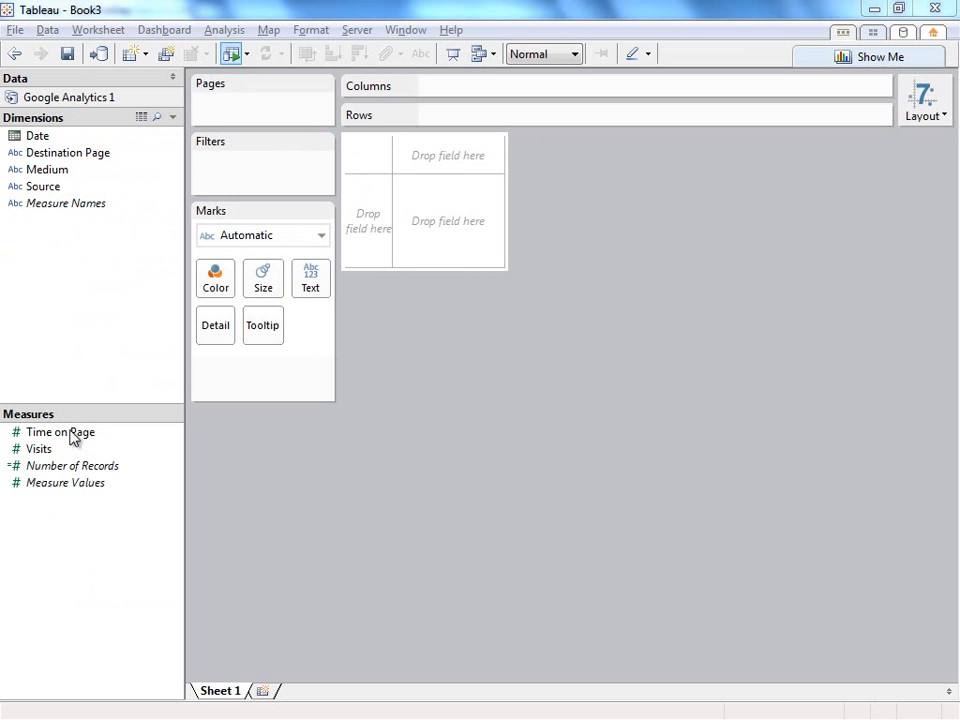
double_click(40, 448)
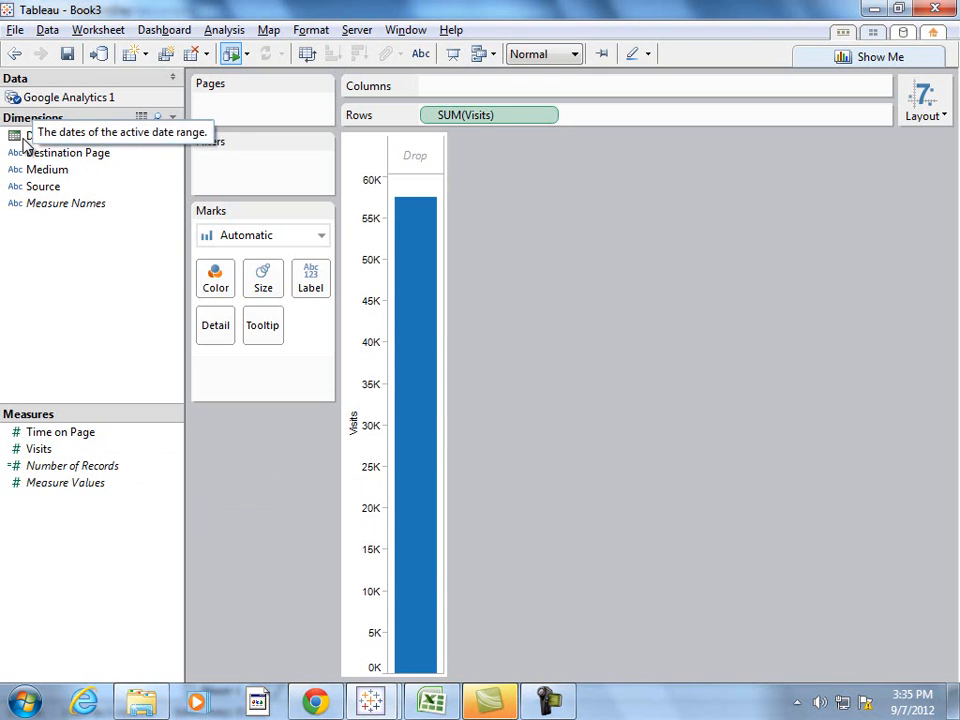
drag(28, 136, 490, 84)
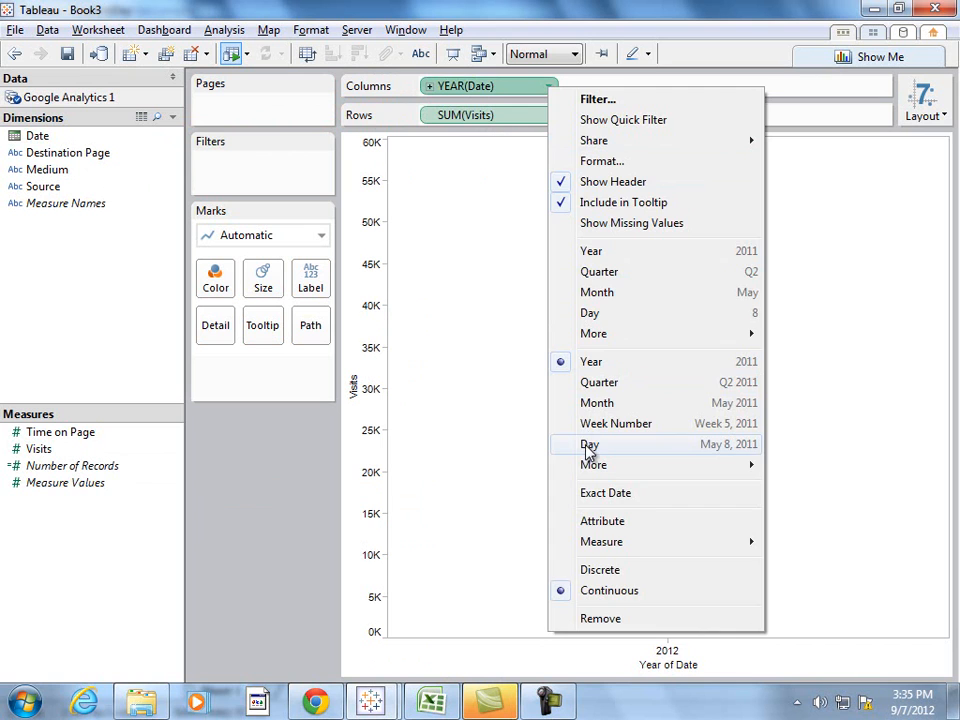
click(588, 444)
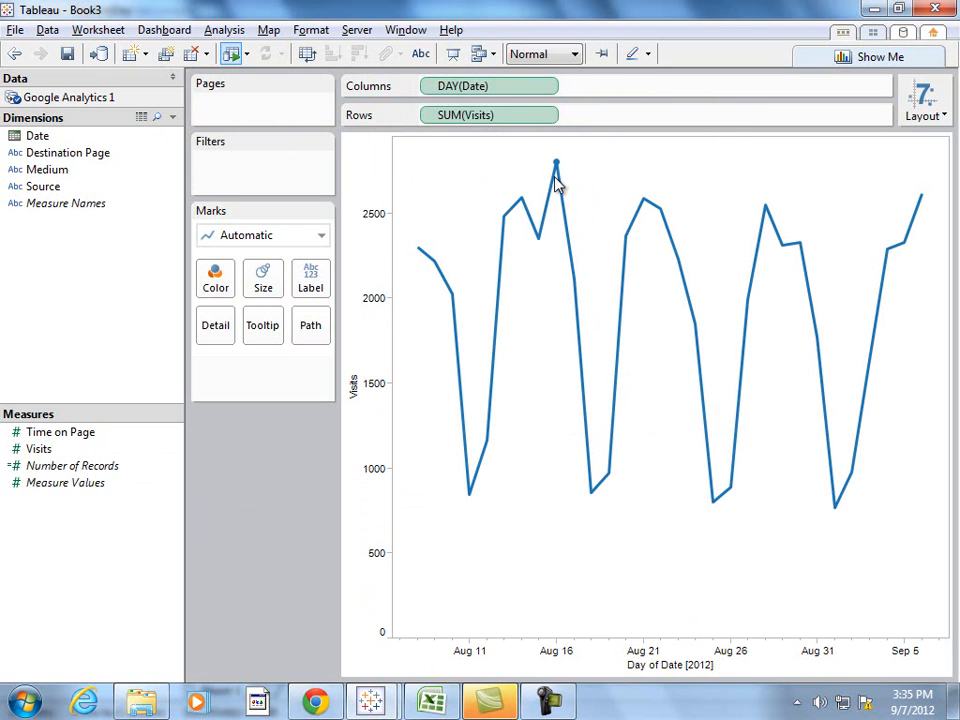
click(556, 164)
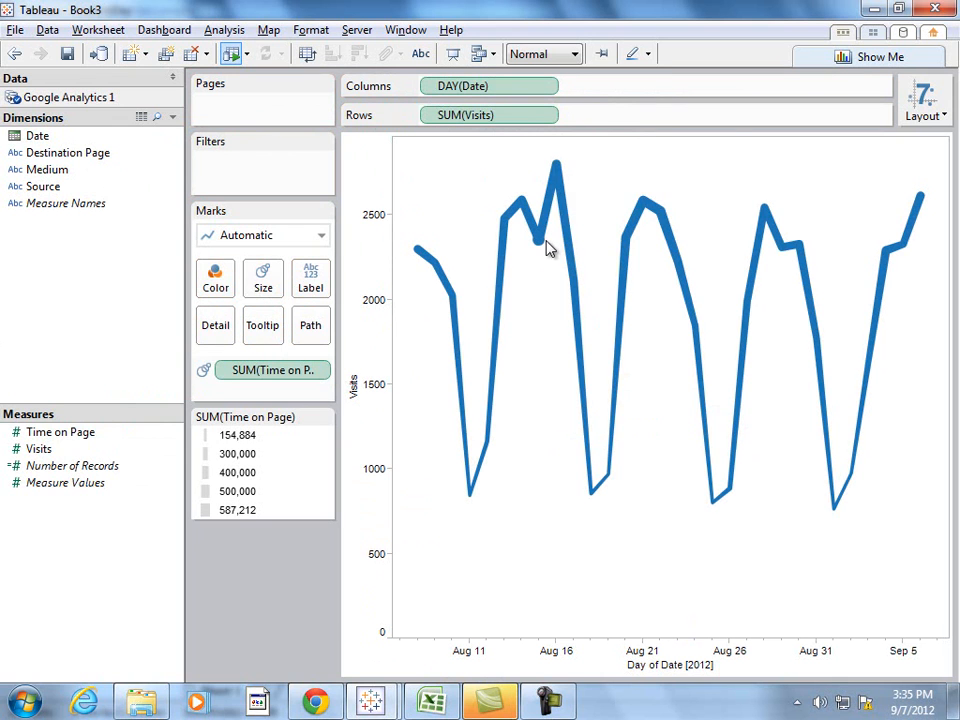
mouse_move(528, 496)
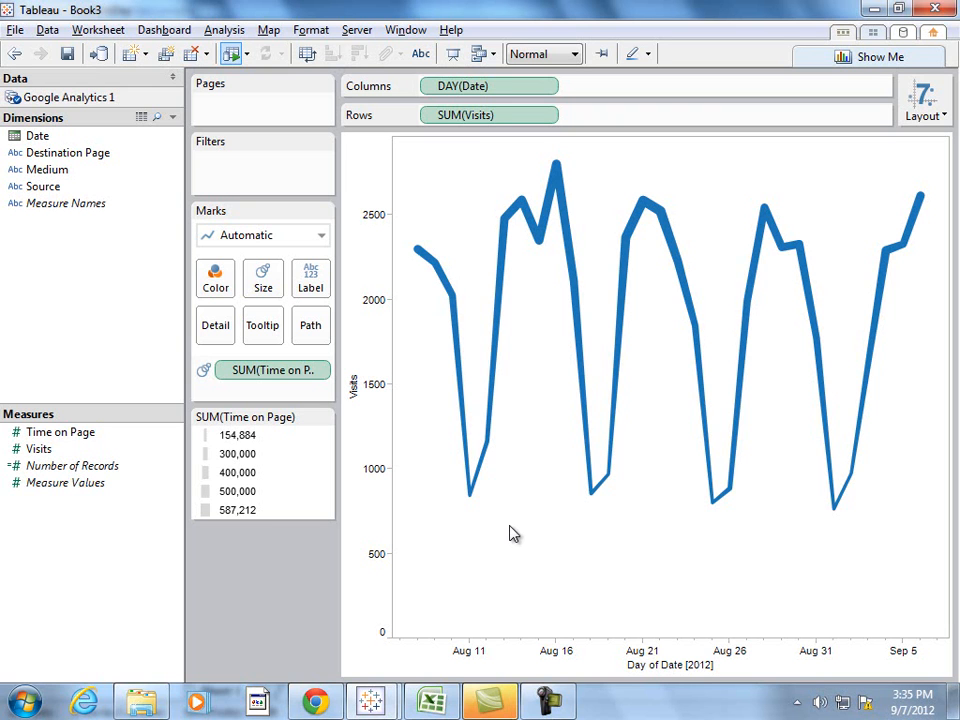
mouse_move(496, 536)
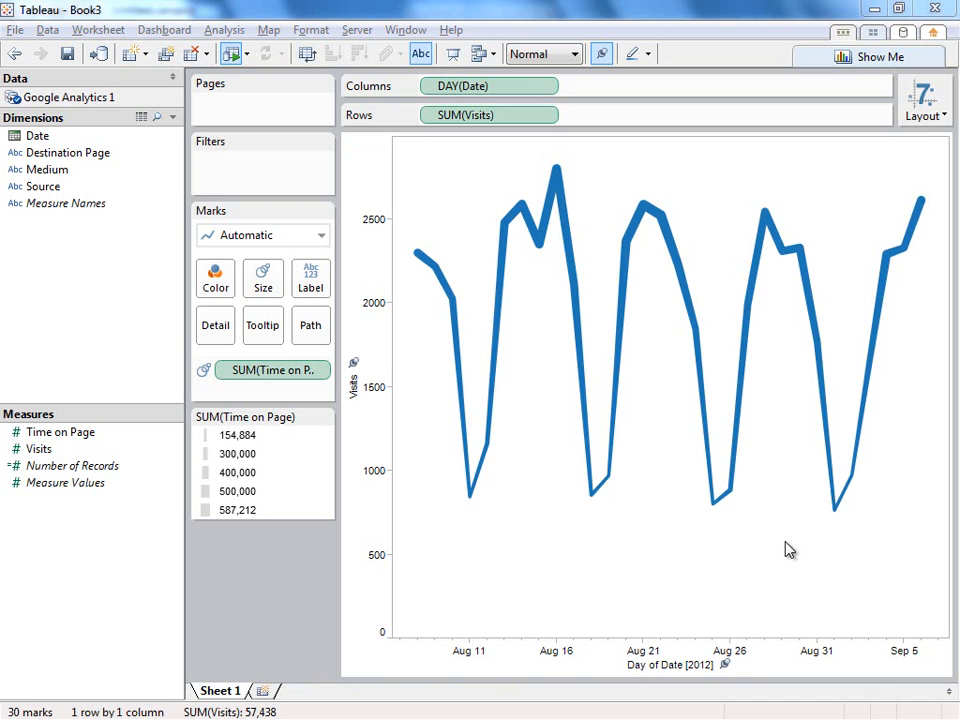
mouse_move(268, 692)
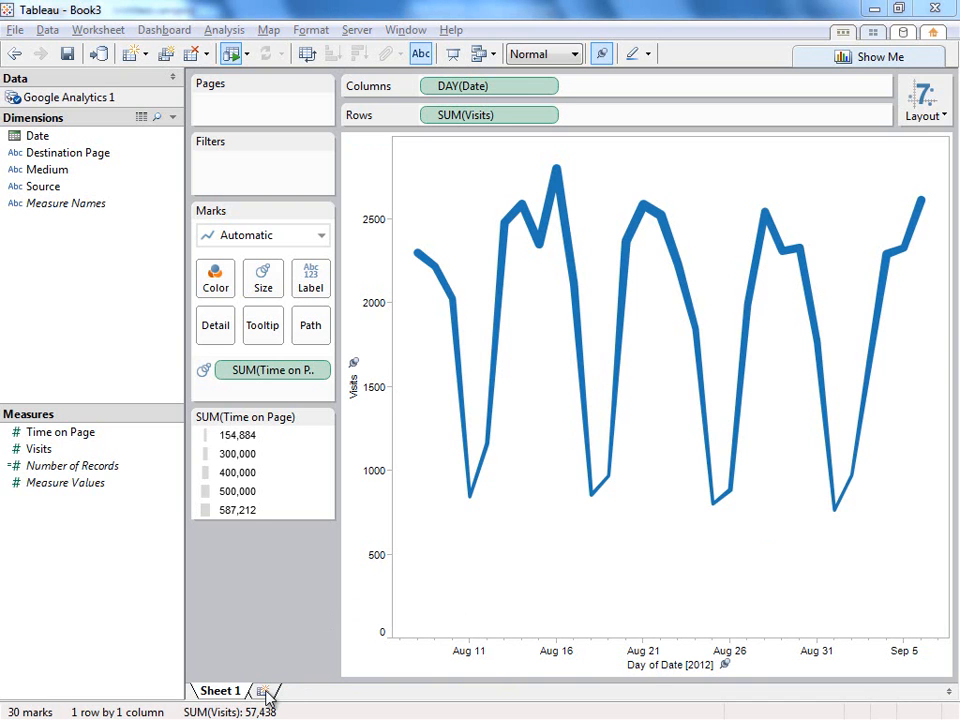
Step: On a new sheet, chart Visits by Medium as descending horizontal bars and group duplicate mediums for colouring
click(264, 692)
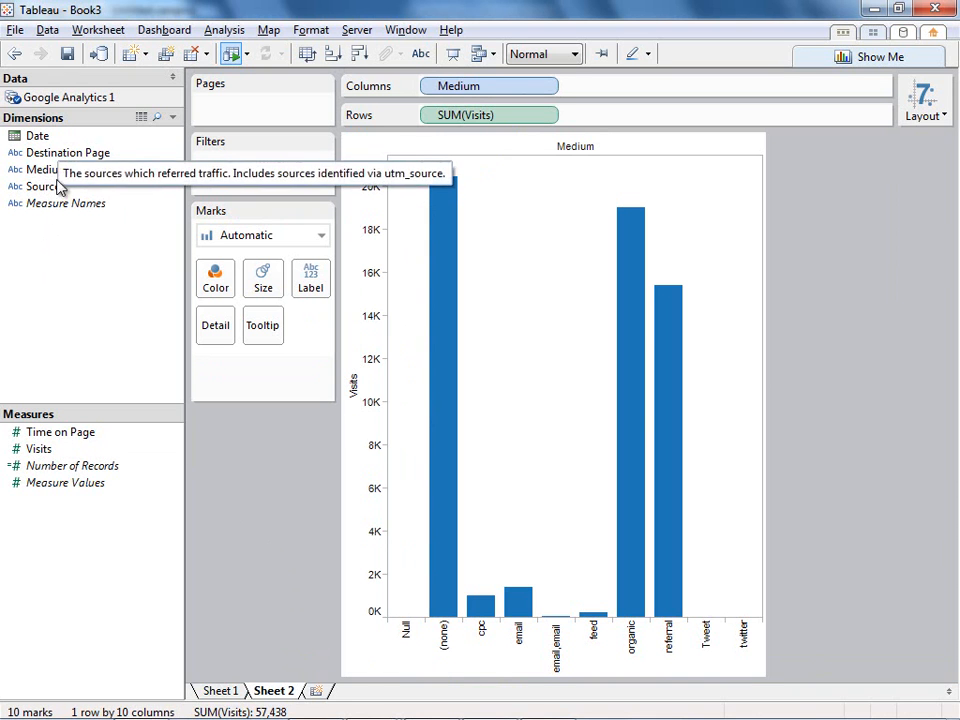
click(358, 52)
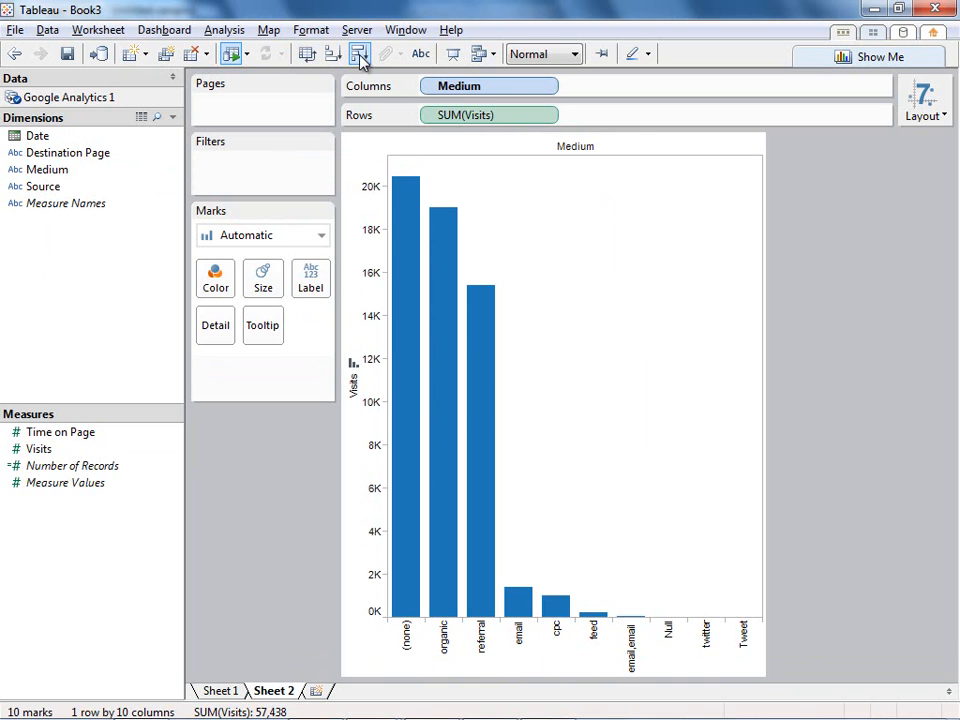
click(332, 52)
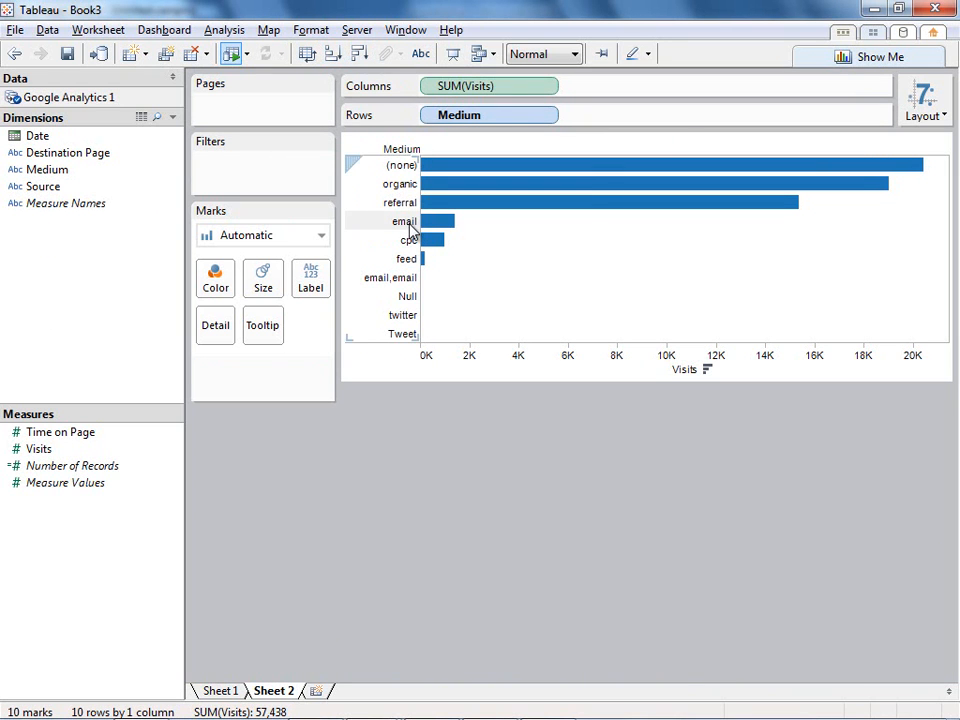
click(436, 220)
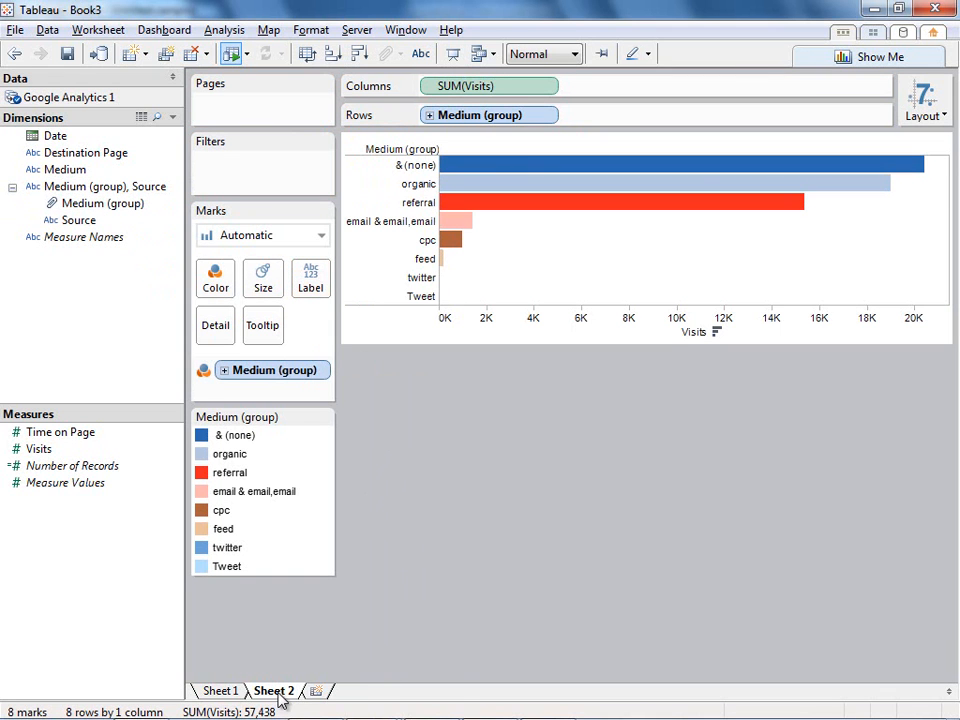
Step: Duplicate Sheet 2 and swap Medium (group) on Rows for Destination Page, adding all members
click(316, 692)
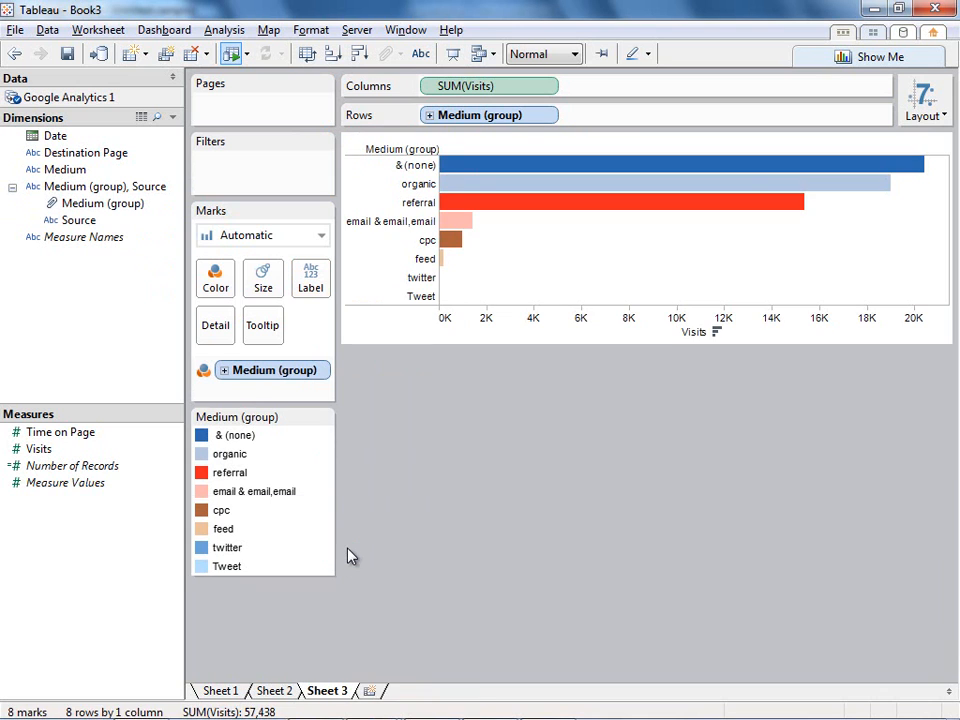
mouse_move(608, 410)
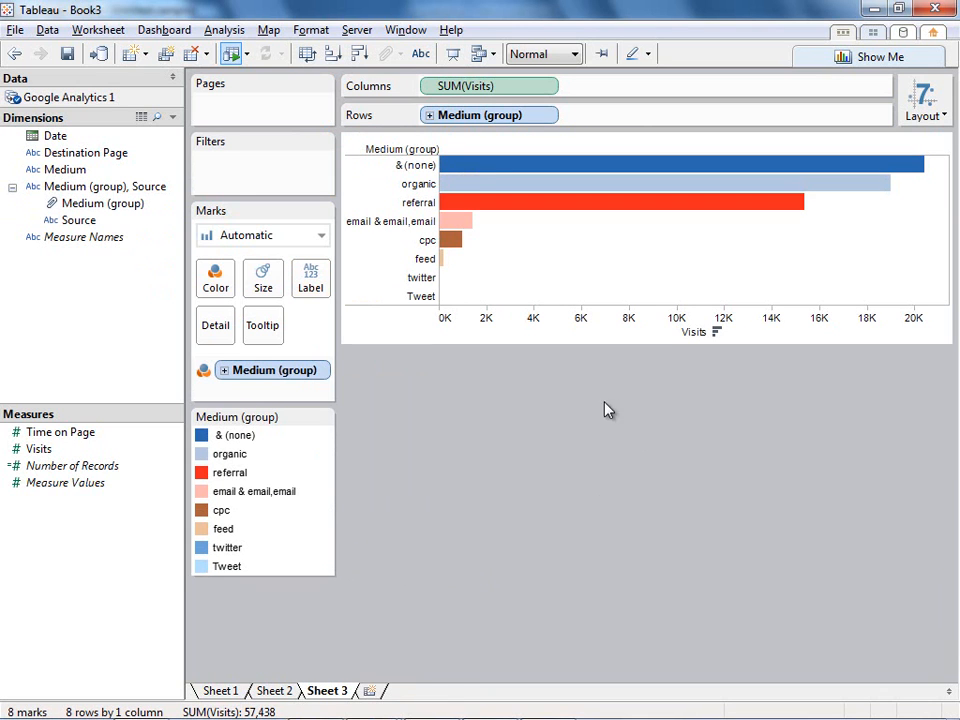
mouse_move(76, 152)
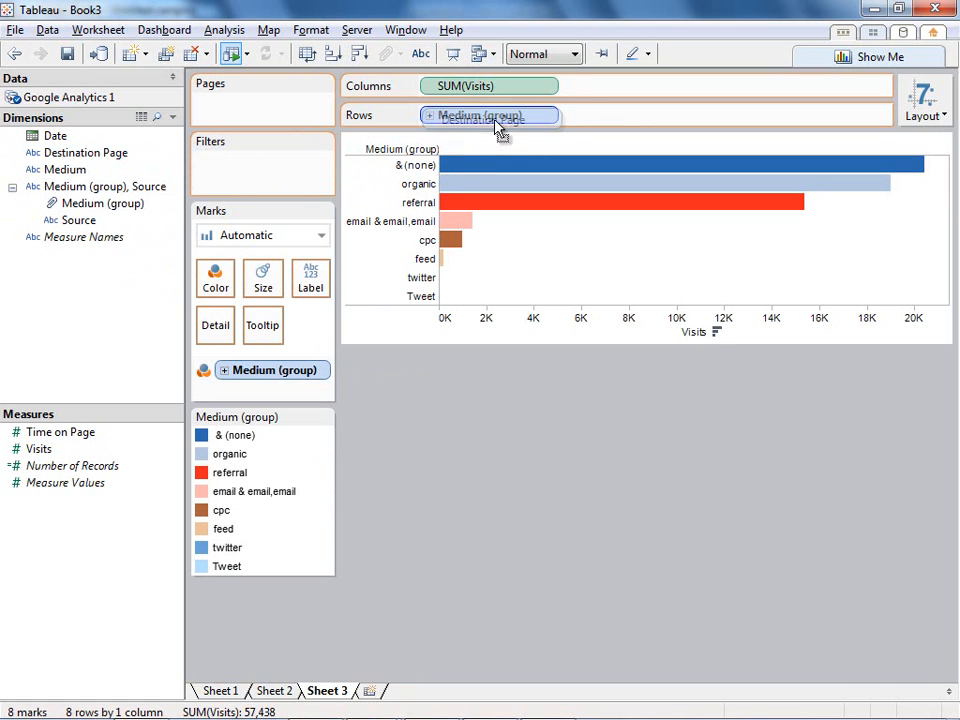
click(488, 114)
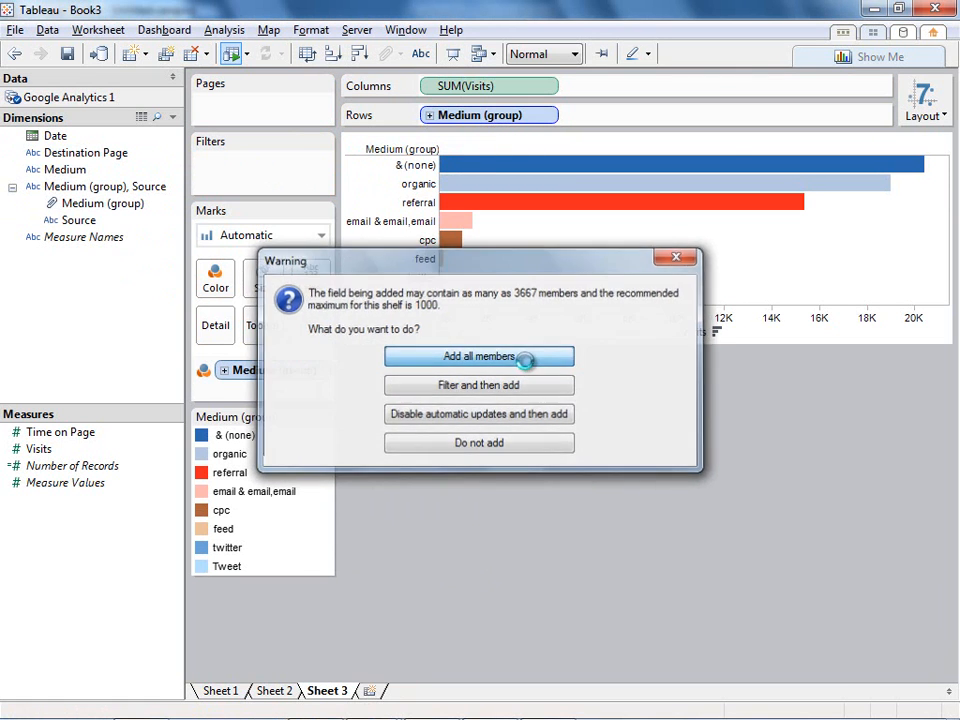
click(478, 356)
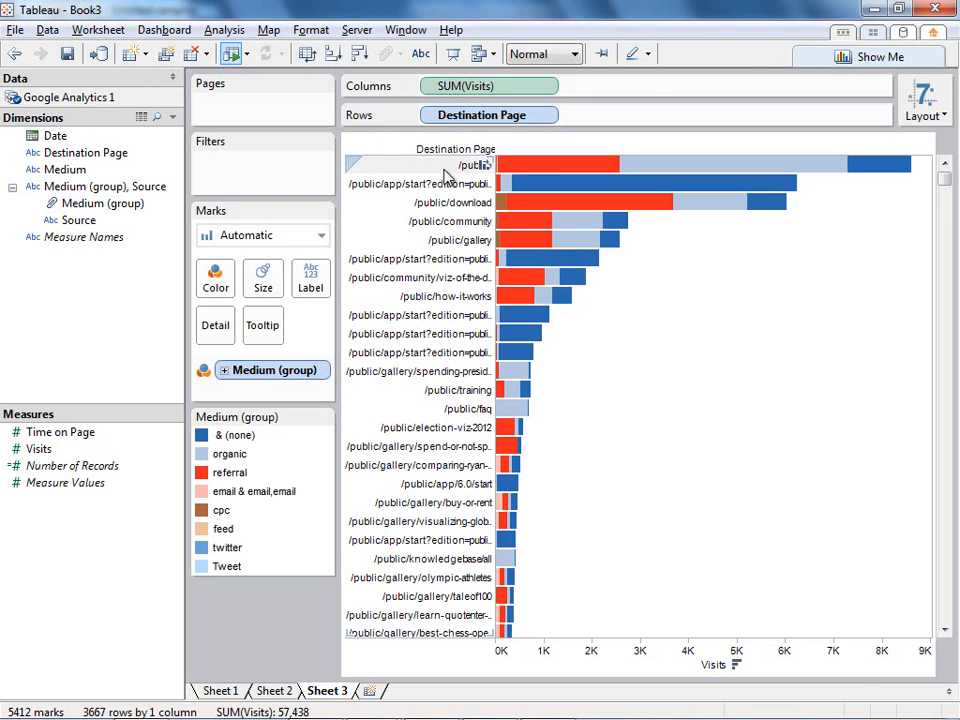
mouse_move(452, 398)
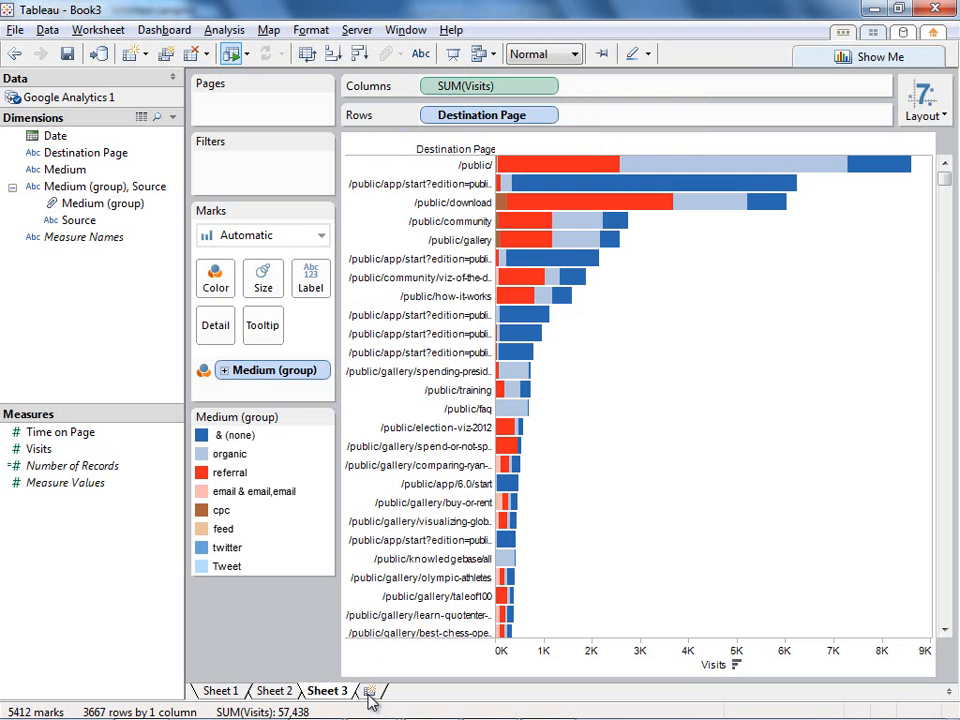
right_click(368, 690)
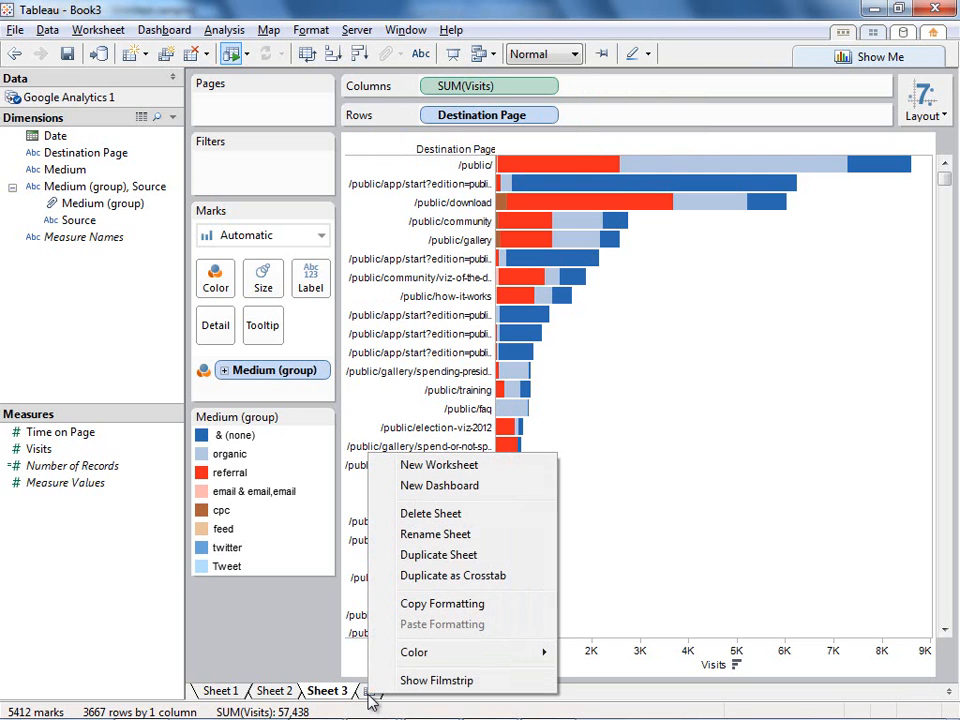
Step: Create a new dashboard and place Sheet 1, Sheet 2 and Sheet 3 onto its layout
click(440, 486)
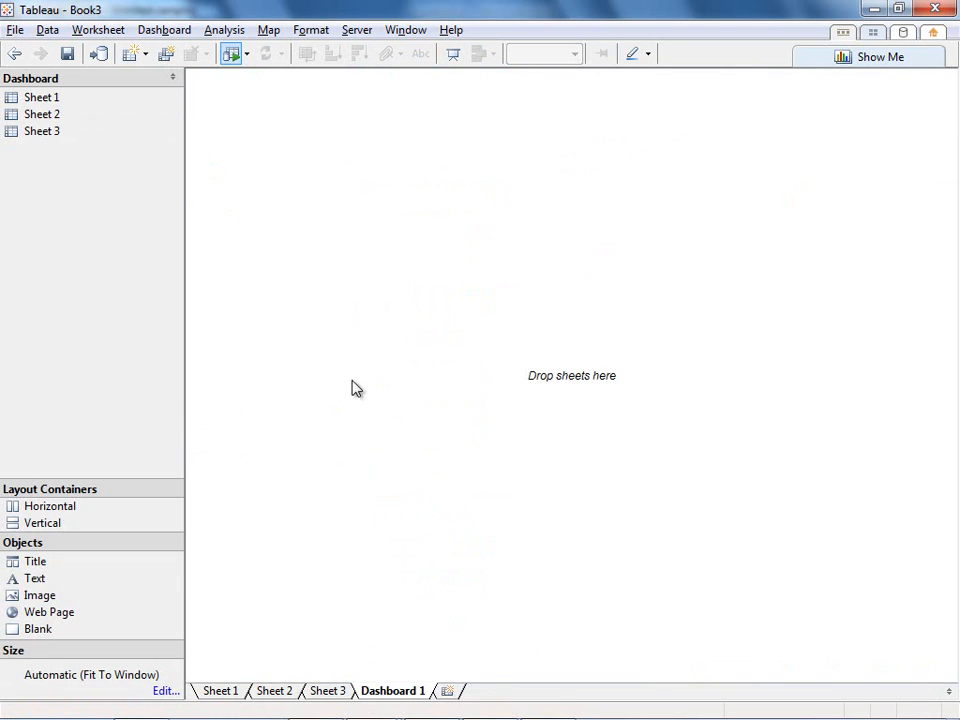
click(42, 96)
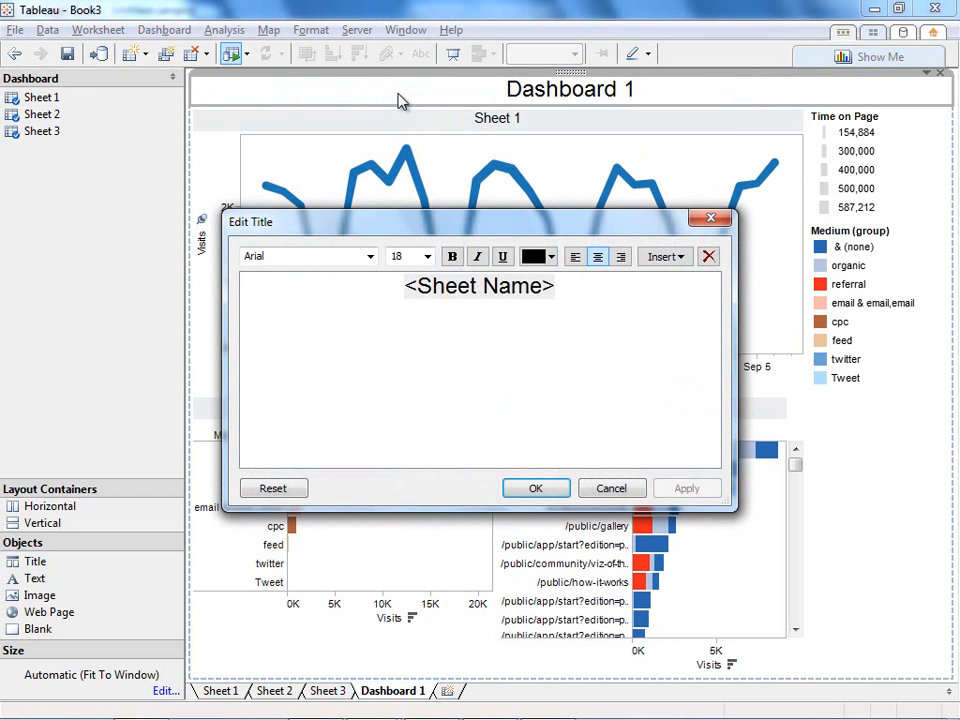
Step: Set the dashboard title to 'Web Dashboard'
text(Web Dashboard)
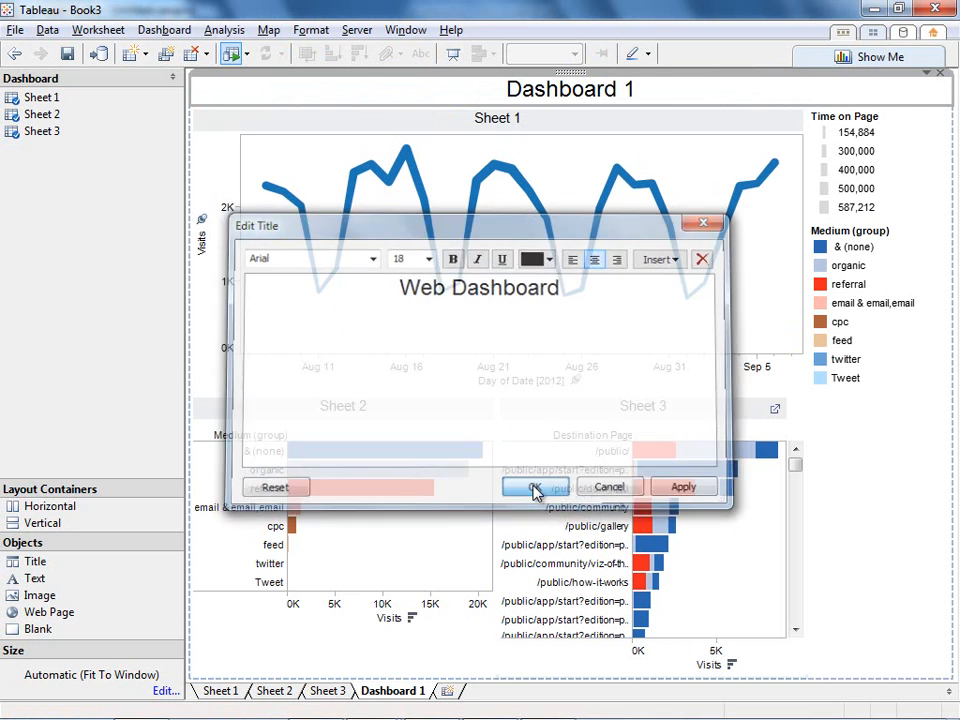
click(534, 488)
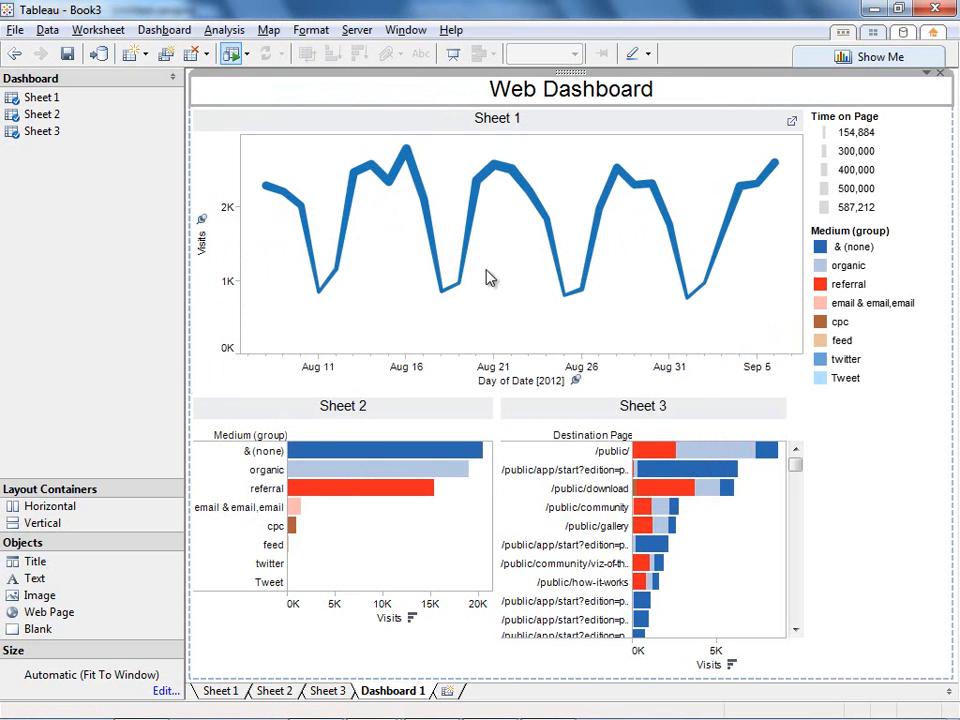
mouse_move(600, 358)
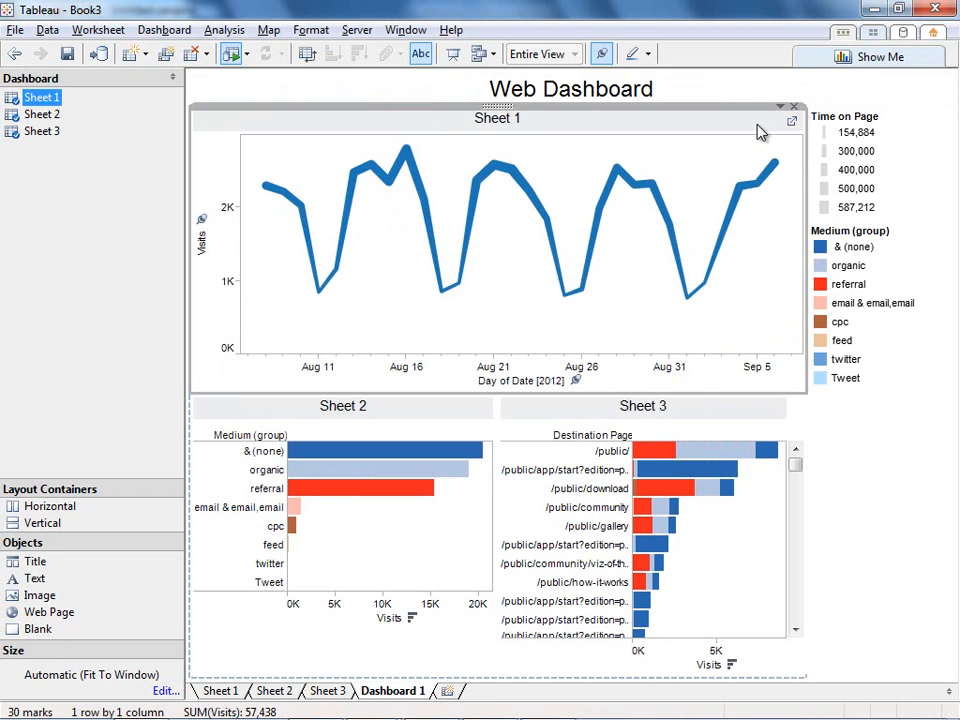
Step: Set Sheet 1 as Use as Filter and pick the peak August day to filter both bar charts
click(792, 120)
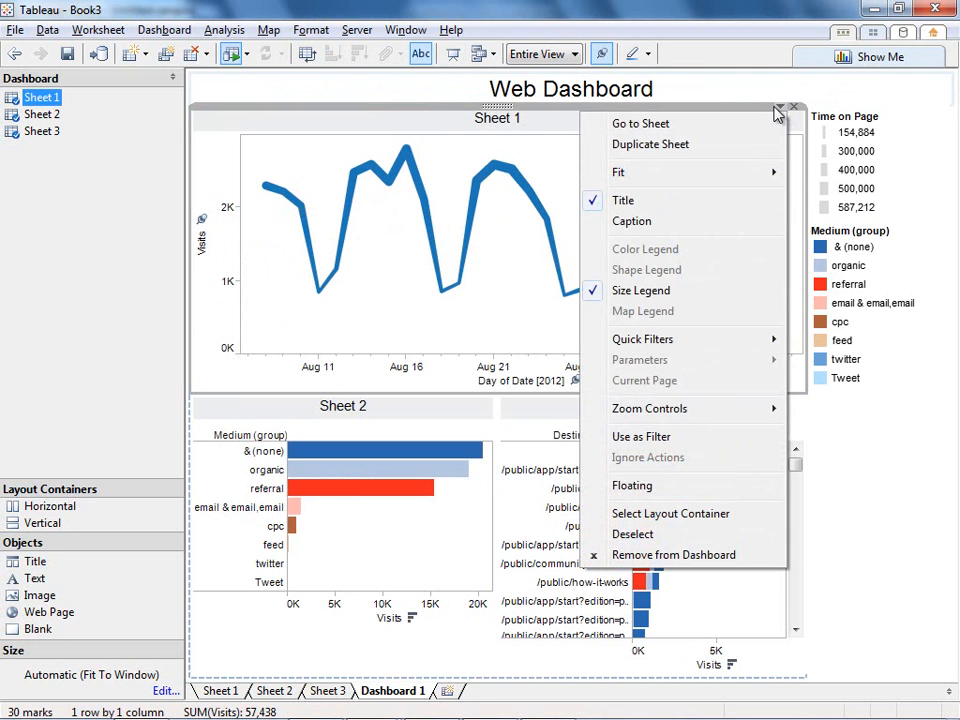
mouse_move(684, 370)
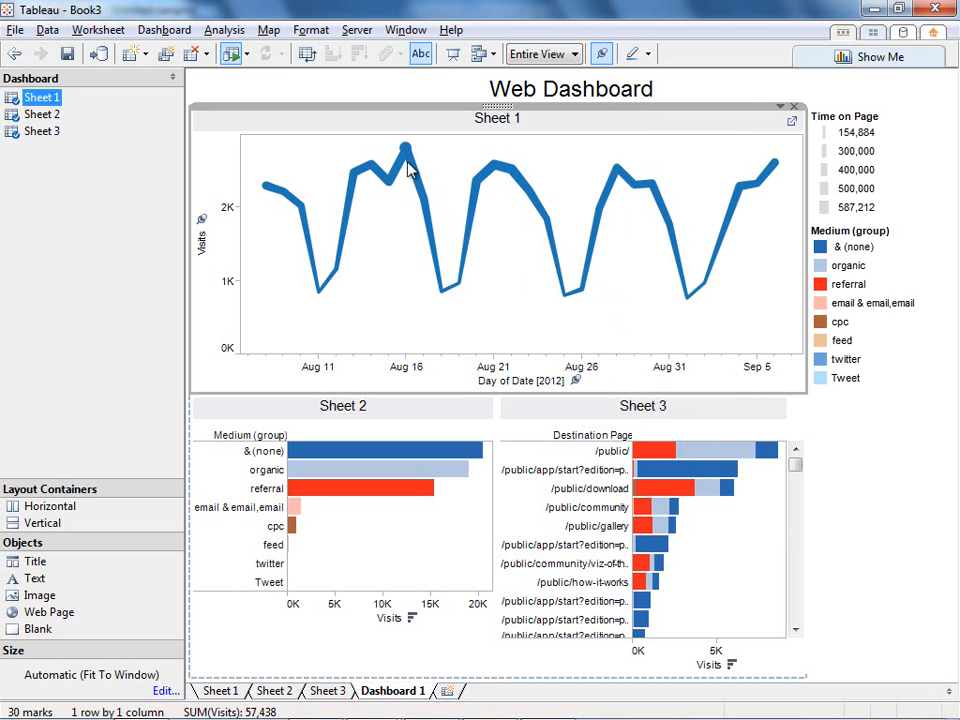
click(404, 150)
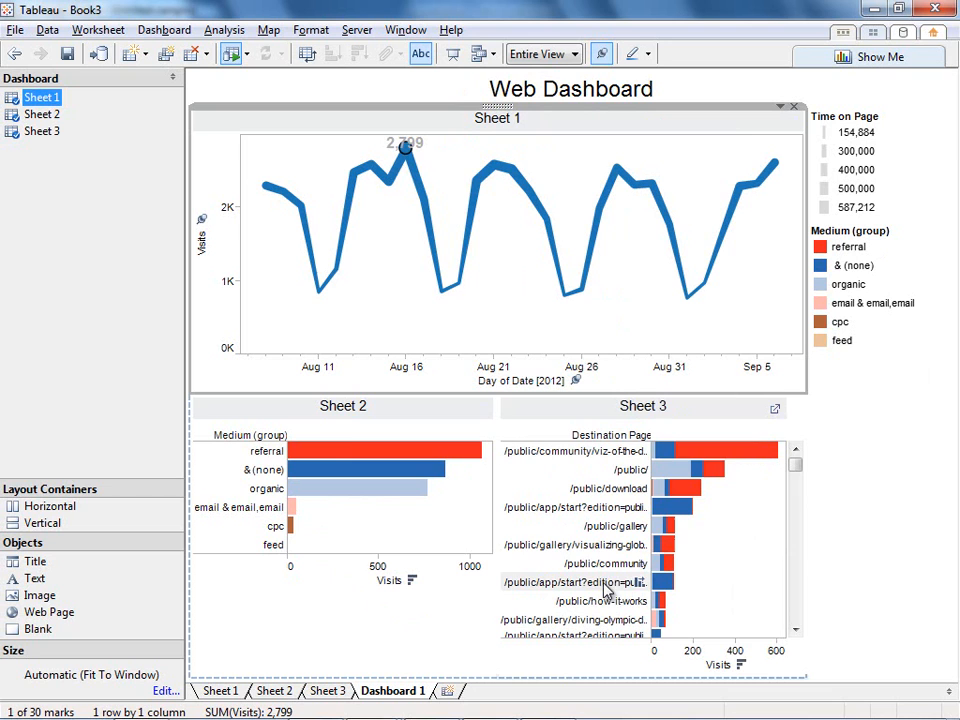
mouse_move(436, 168)
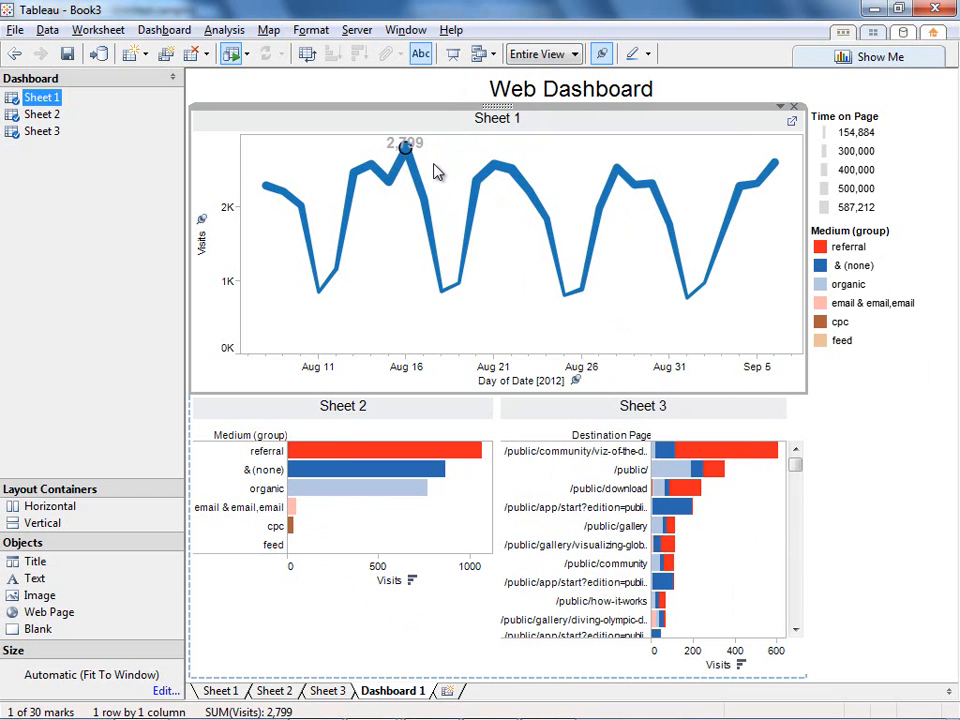
mouse_move(558, 308)
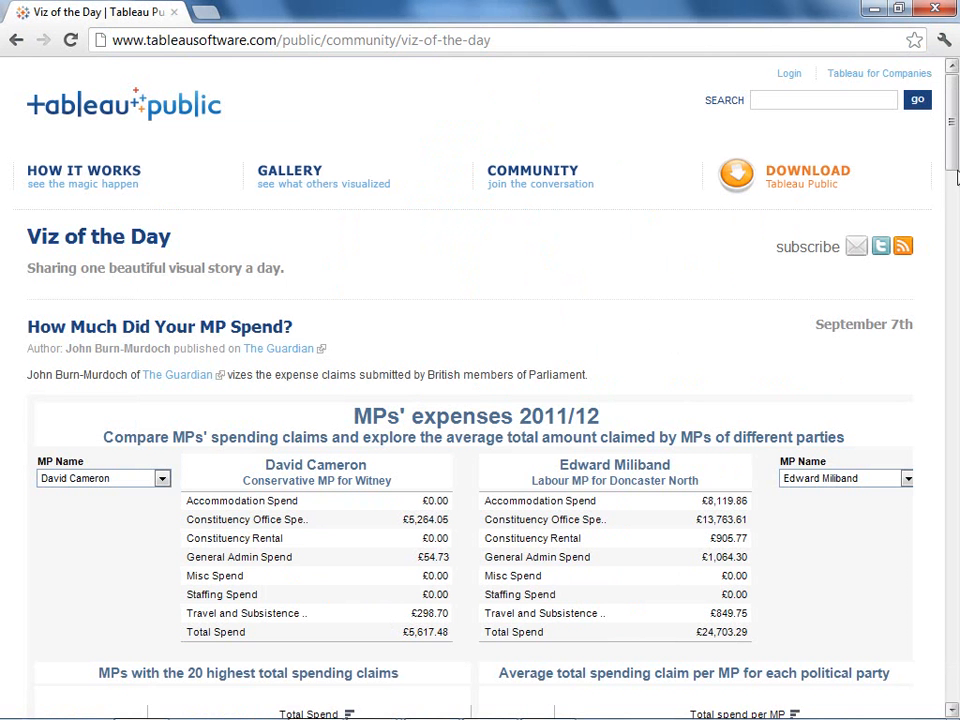
Step: Scroll through the Tableau Public Viz of the Day page and back to the MP expenses viz at top
scroll(down, 3)
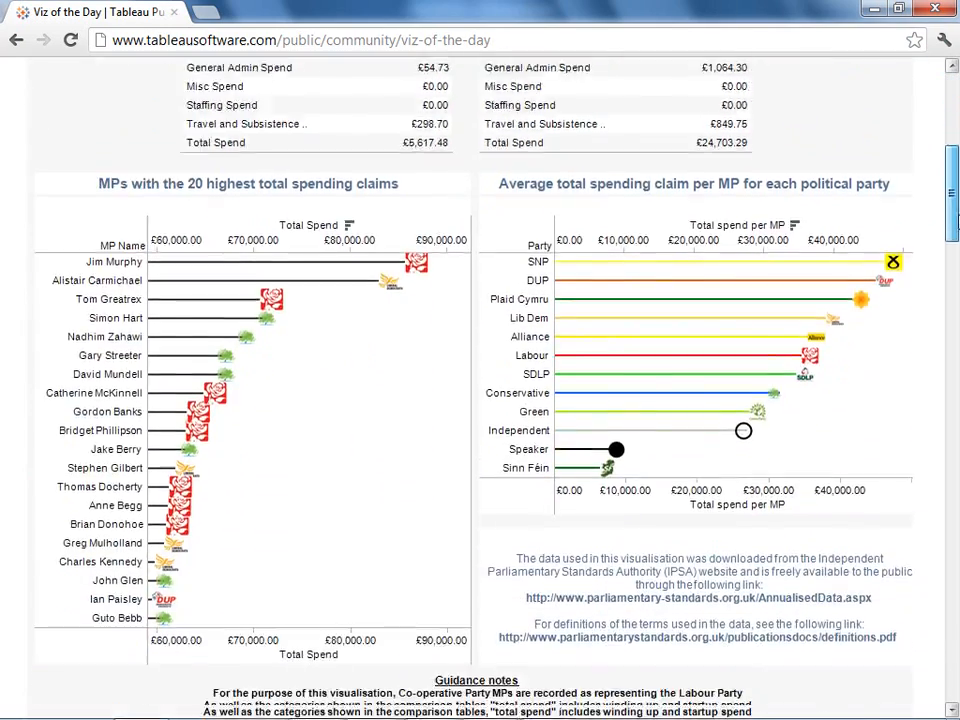
scroll(down, 3)
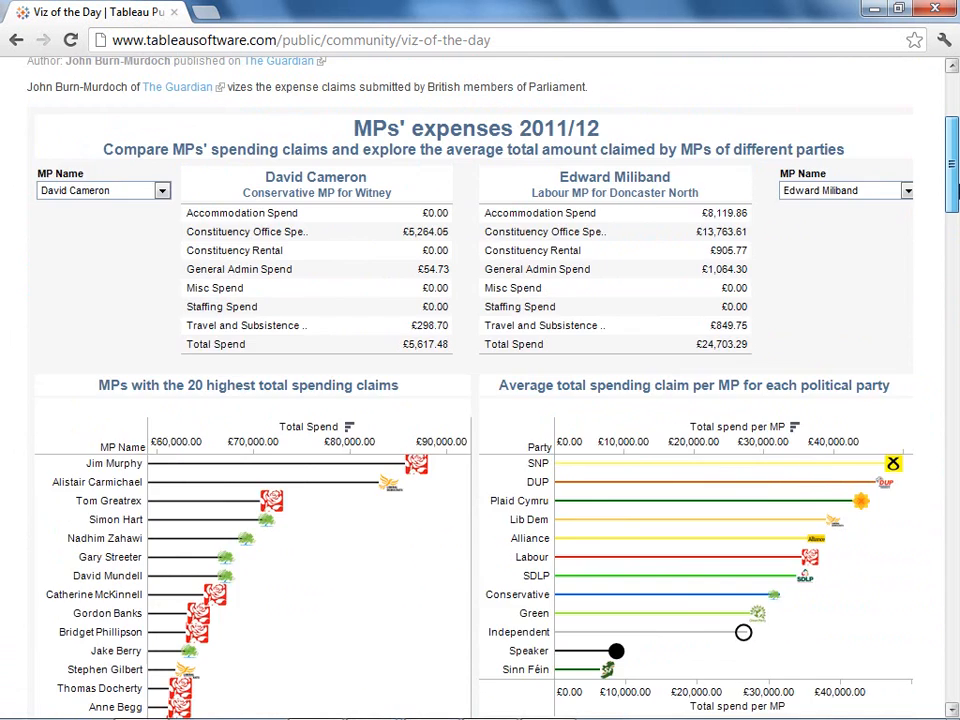
scroll(up, 3)
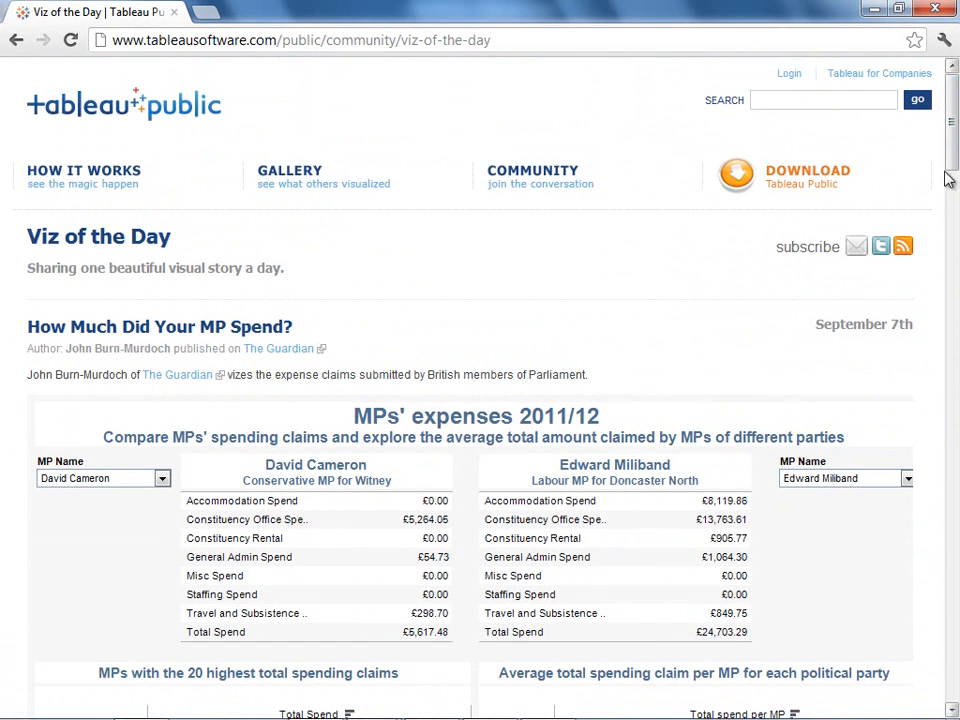
mouse_move(506, 44)
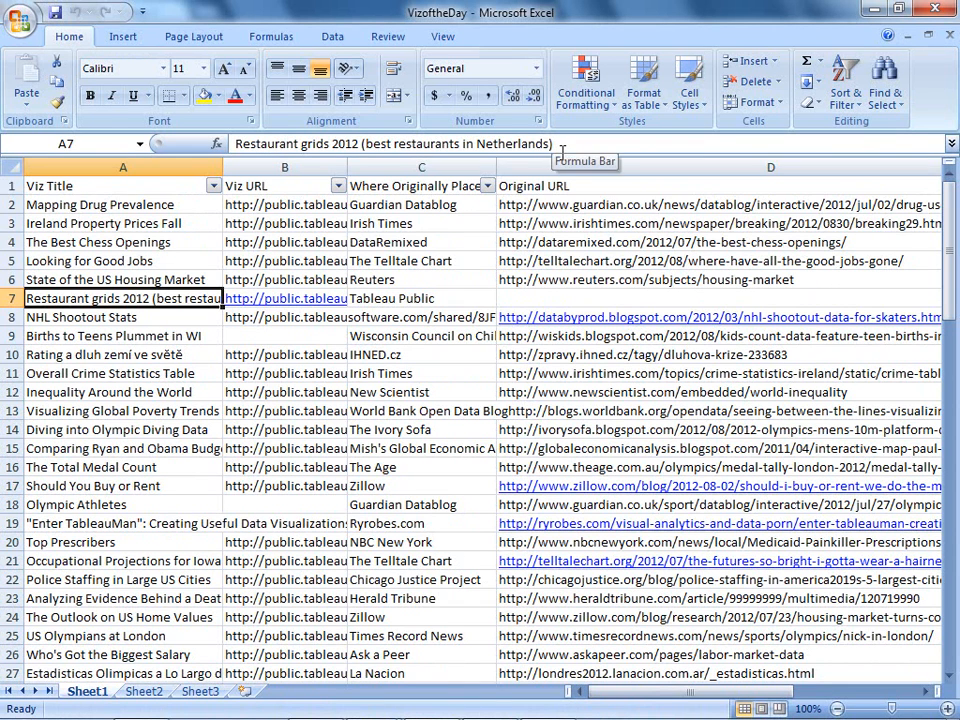
Step: Inspect the VizoftheDay sheet's Viz Title and Where Originally Placed cells in Excel
click(420, 260)
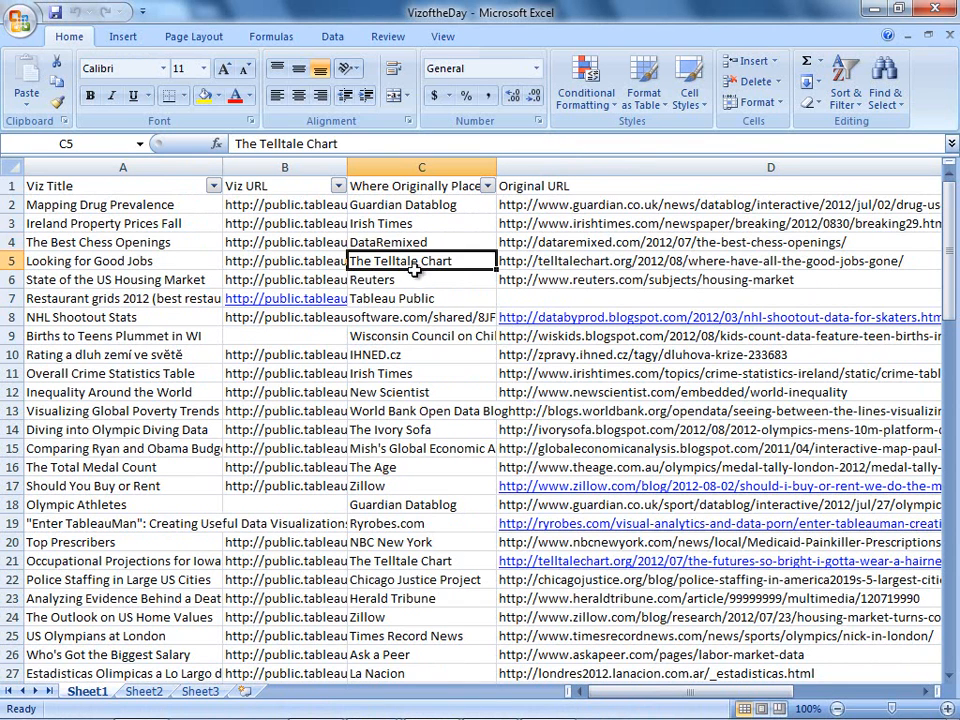
click(420, 336)
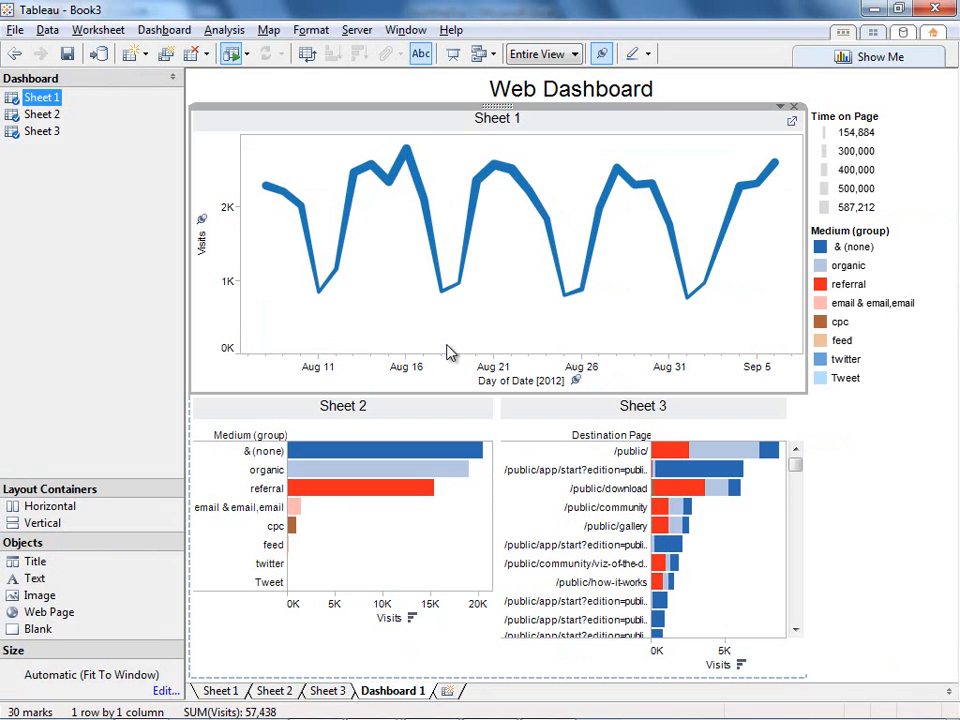
mouse_move(228, 708)
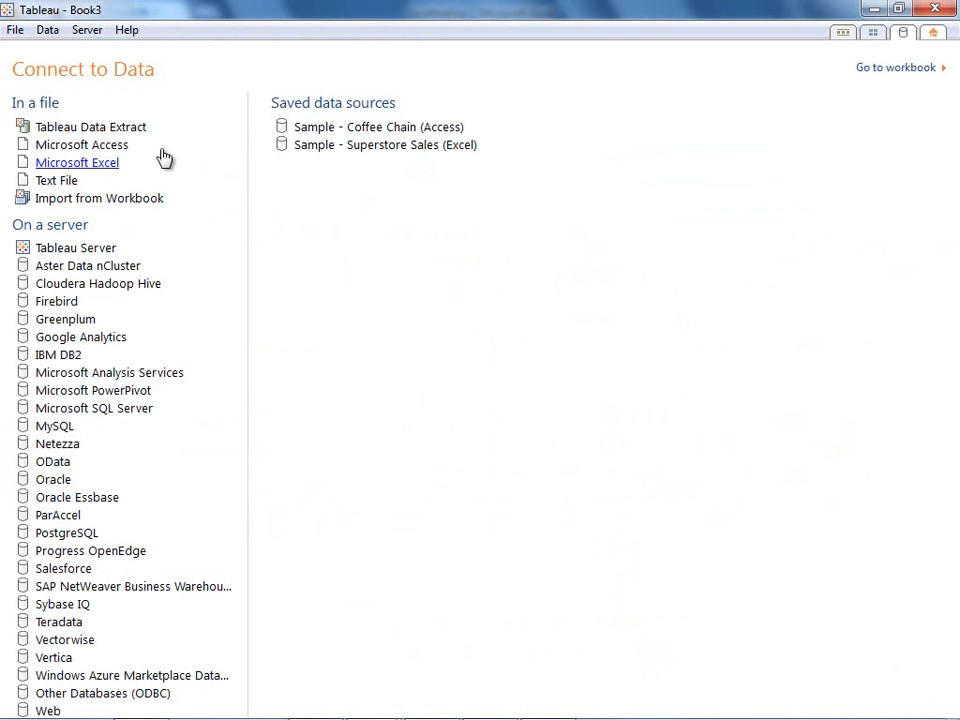
Step: Connect to Sheet1 of the VizoftheDay.xlsx Excel workbook as a second data source
click(76, 162)
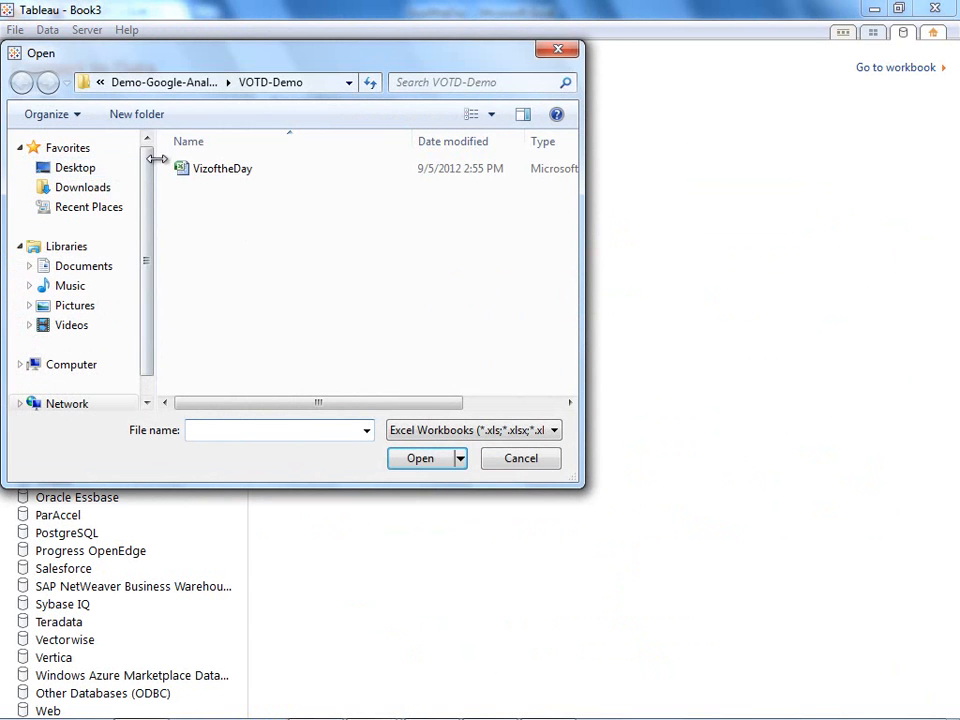
double_click(222, 168)
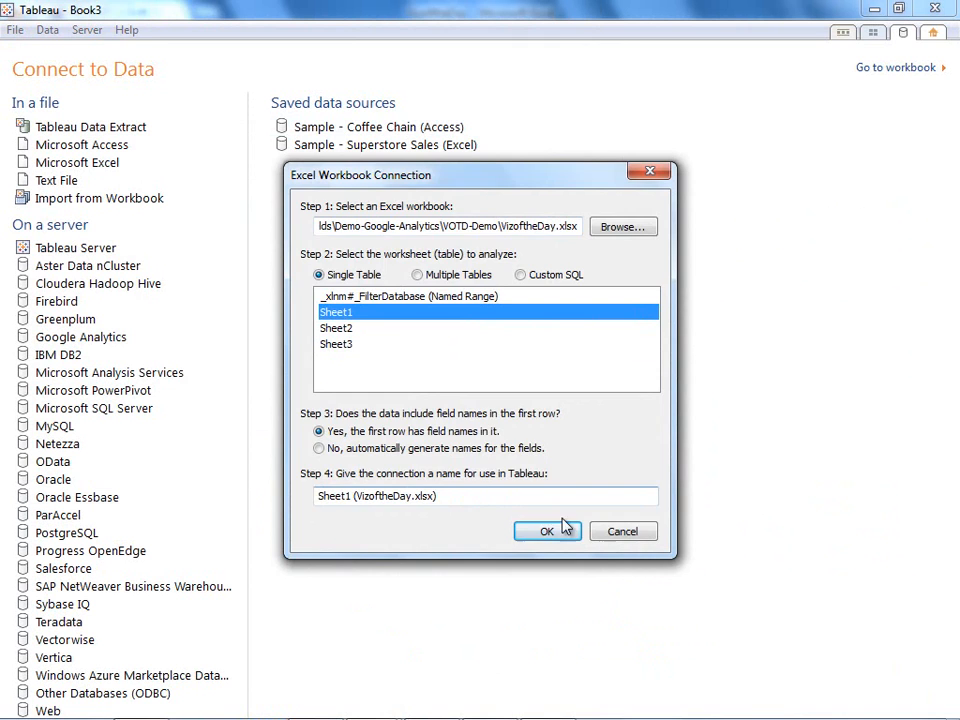
click(548, 532)
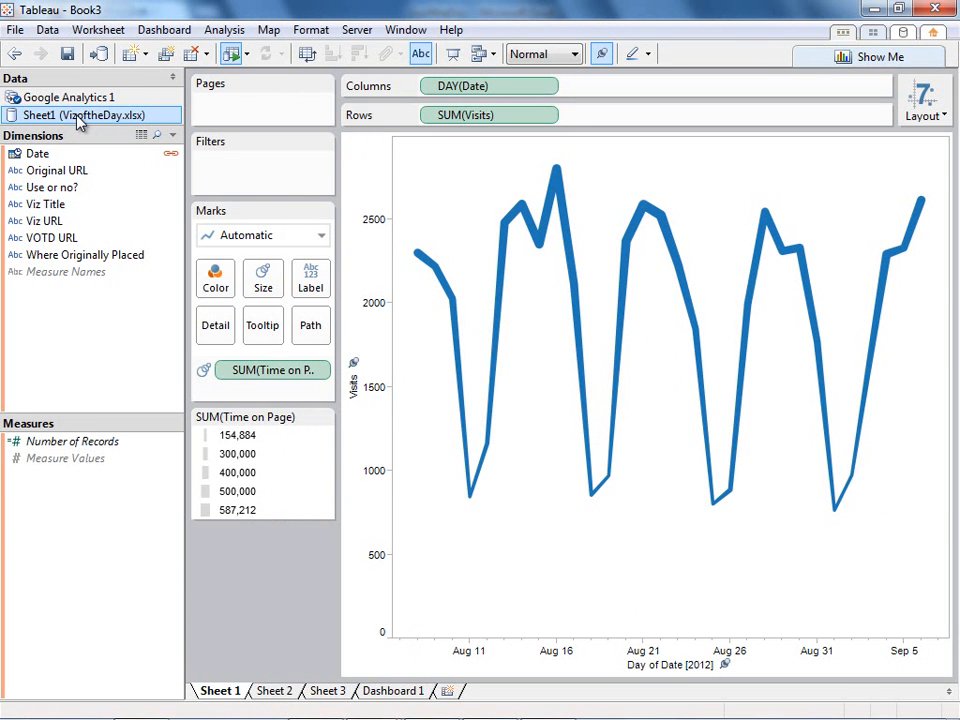
mouse_move(148, 160)
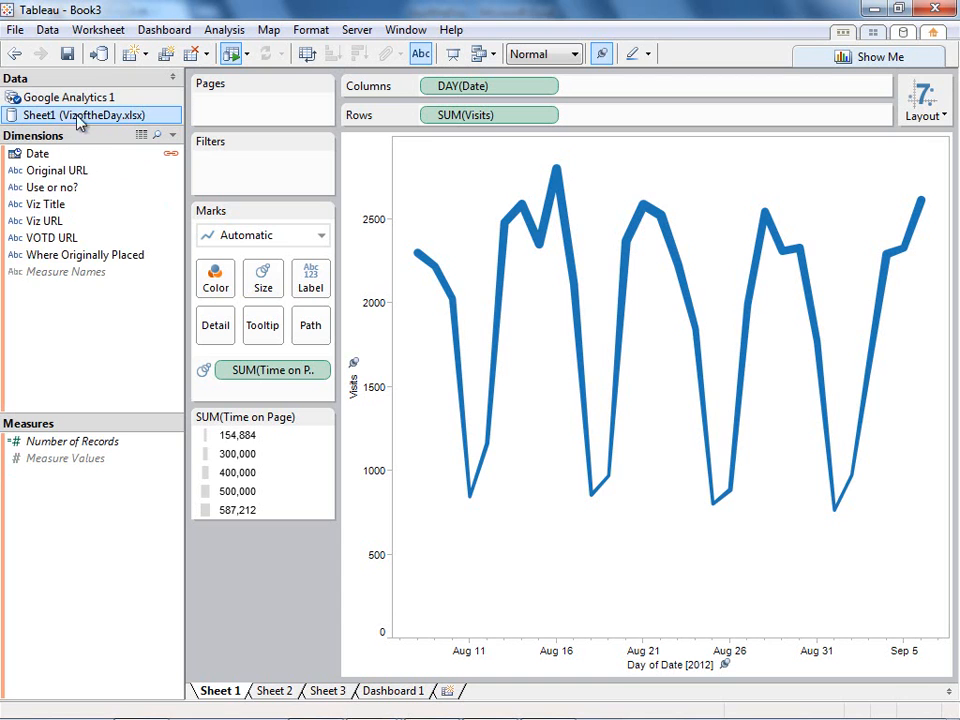
mouse_move(70, 168)
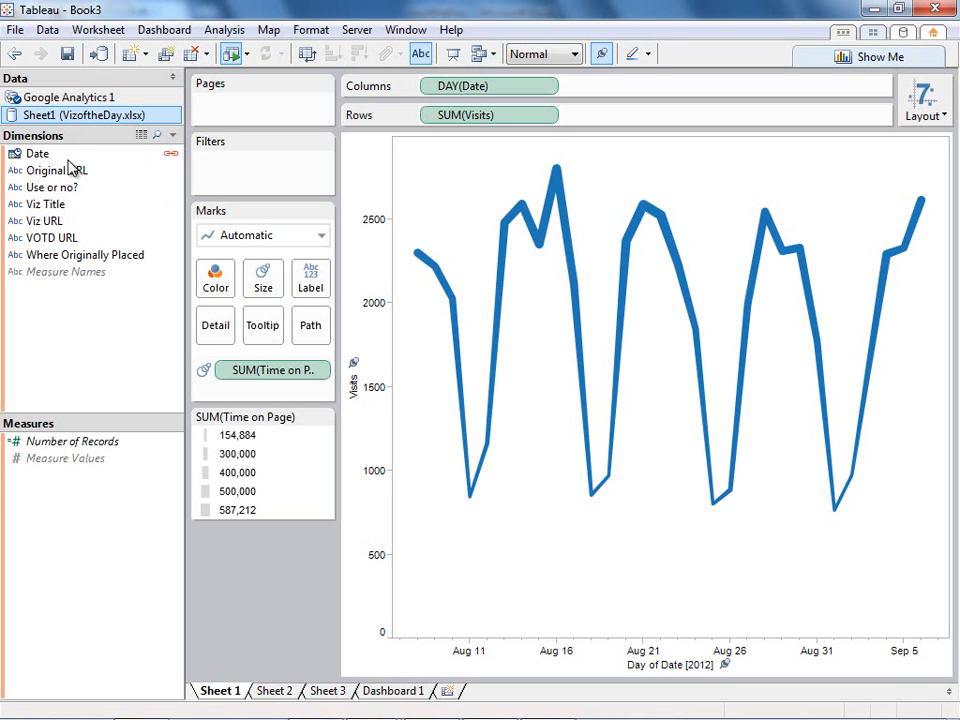
mouse_move(178, 164)
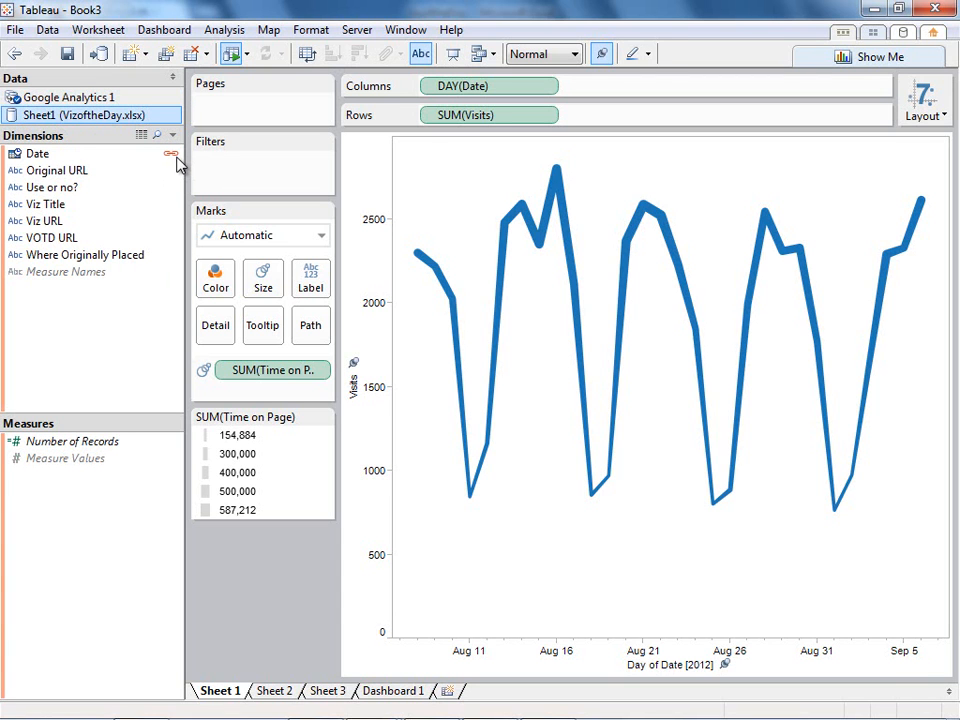
mouse_move(156, 184)
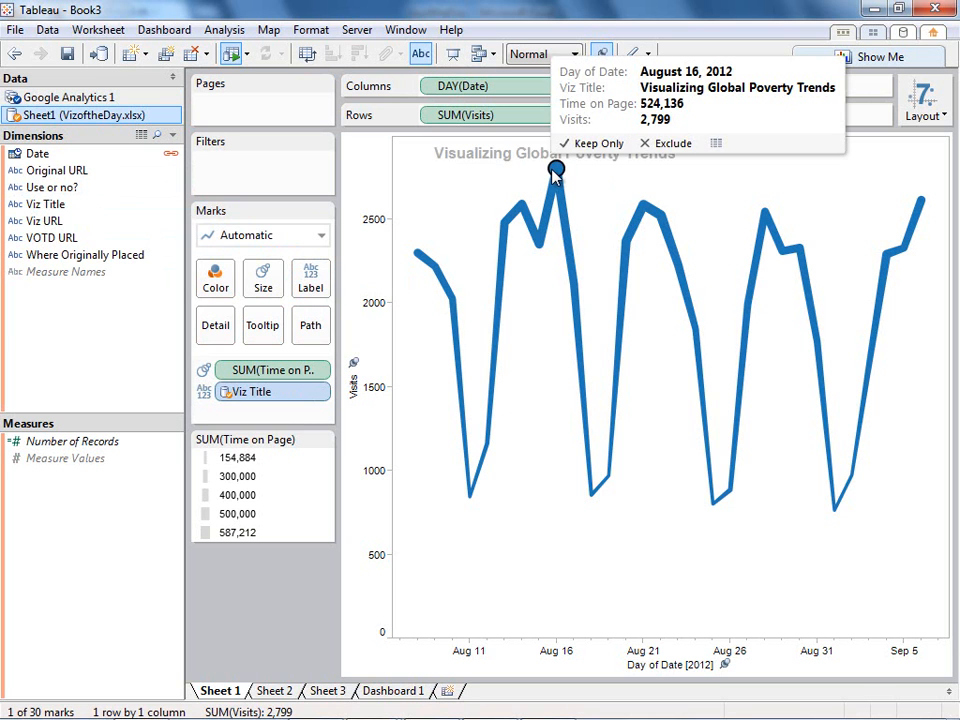
mouse_move(642, 210)
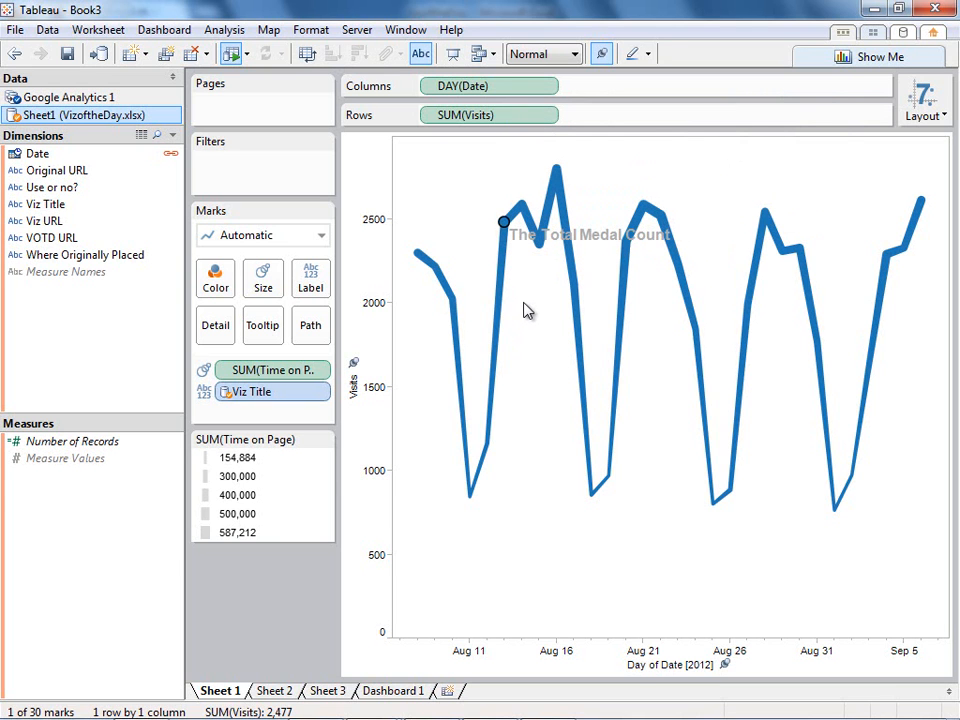
mouse_move(716, 236)
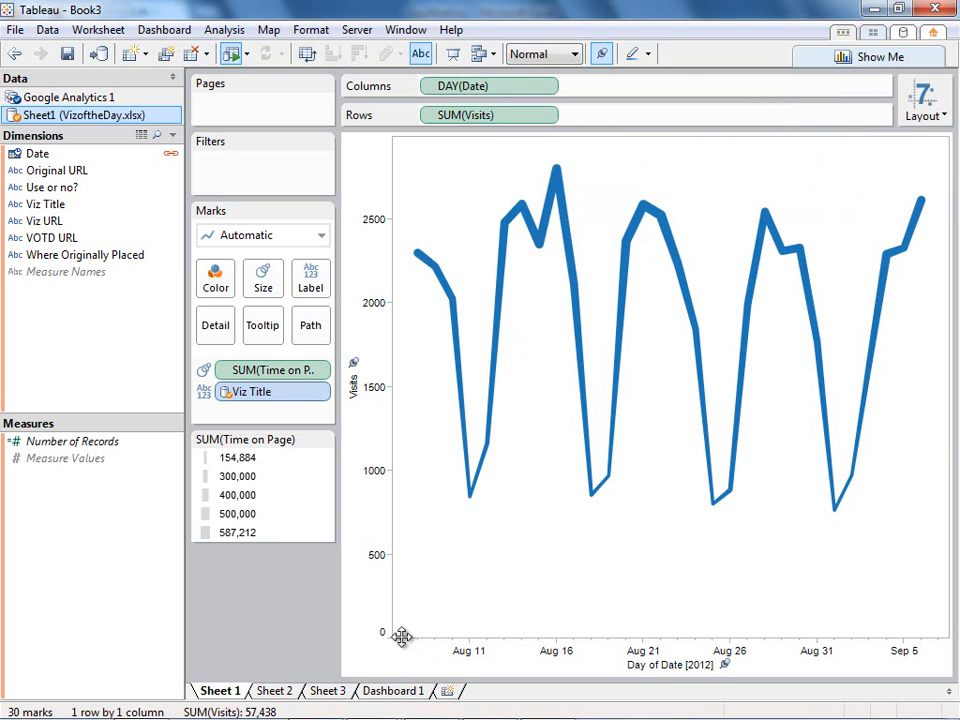
Step: On the Web Dashboard, select the August 16 peak and a day after August 21 to filter both bar charts
click(392, 692)
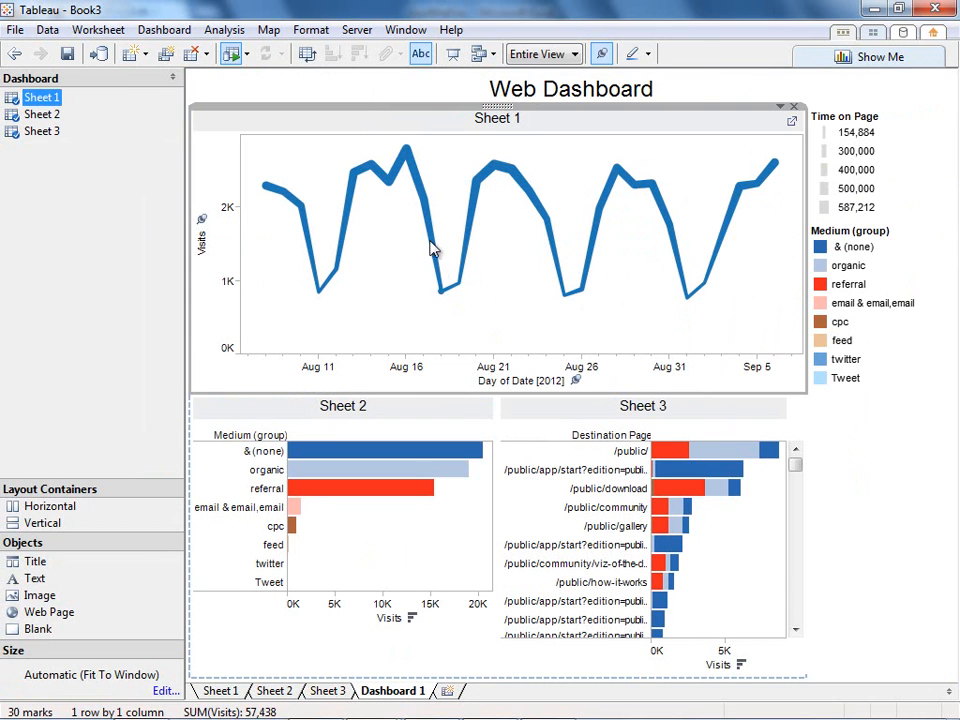
click(404, 148)
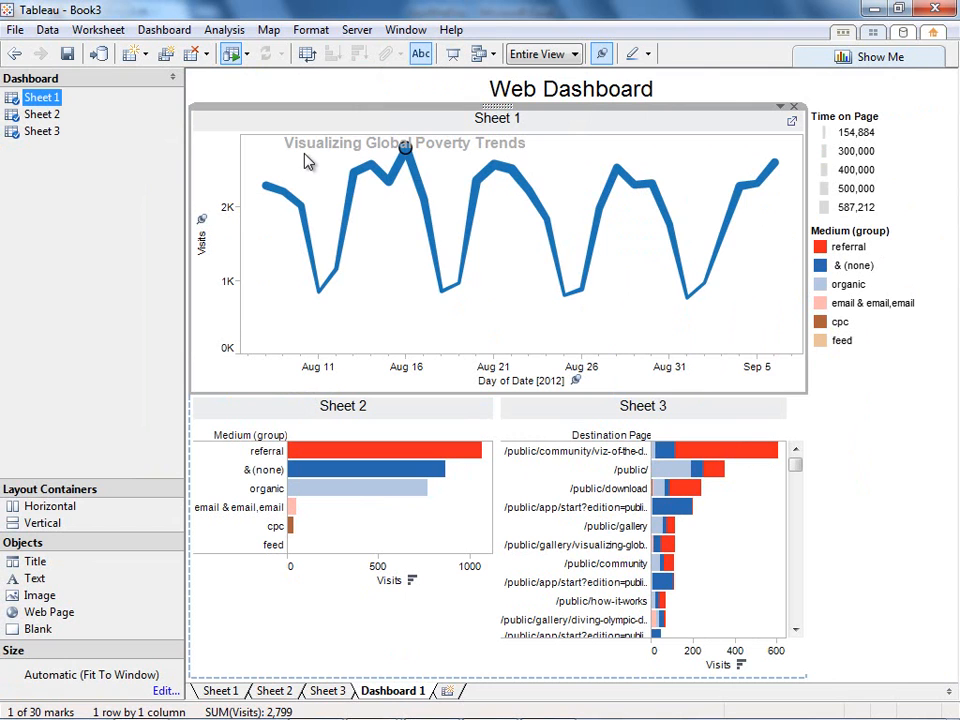
mouse_move(380, 272)
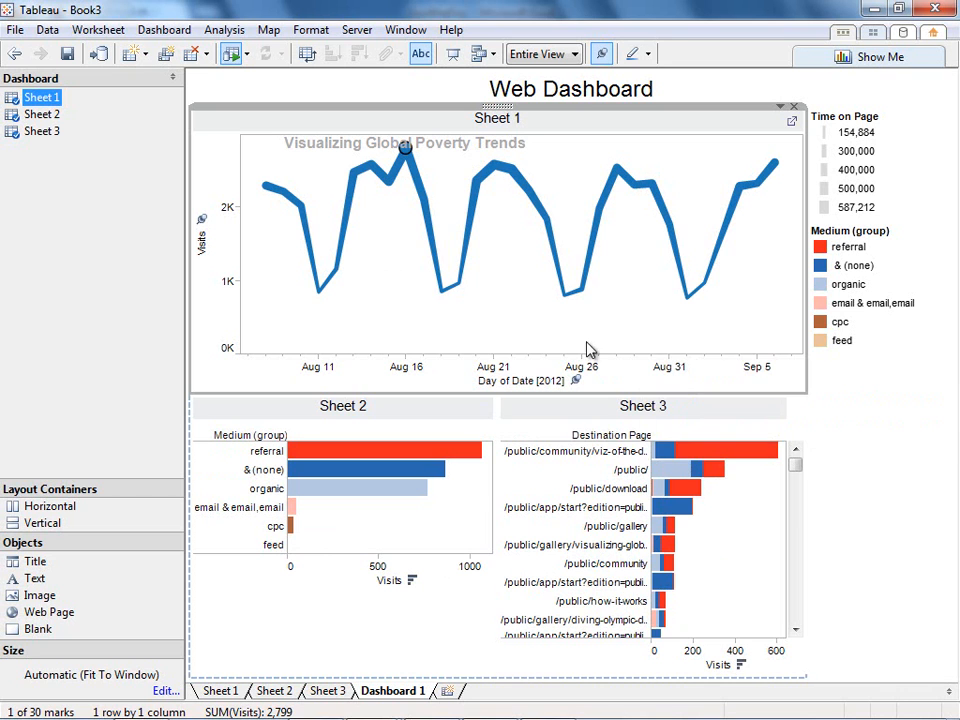
mouse_move(444, 300)
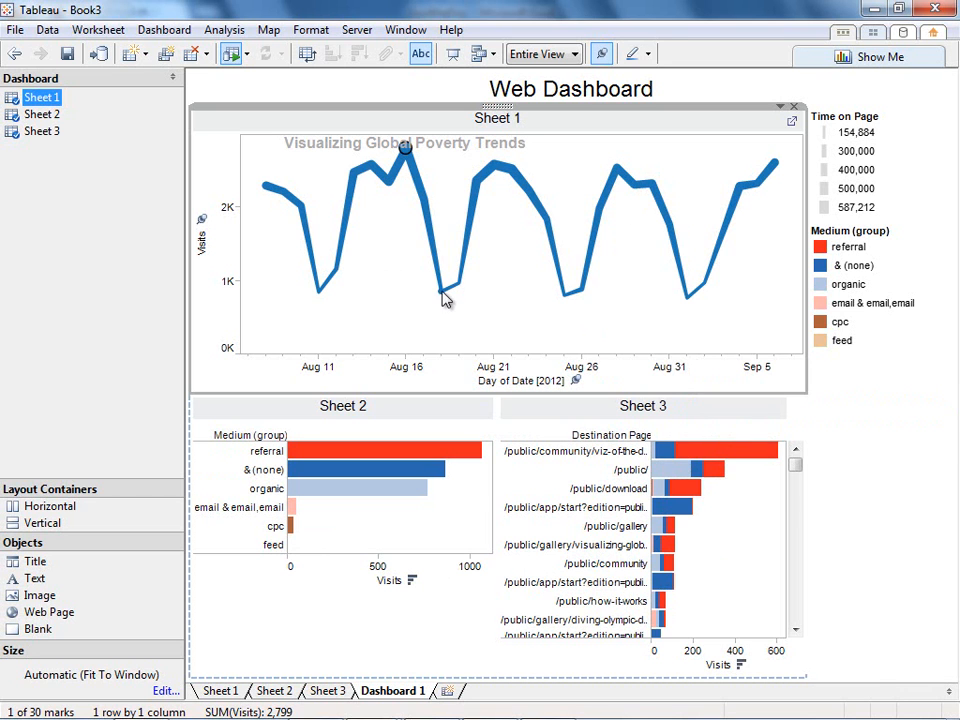
click(490, 170)
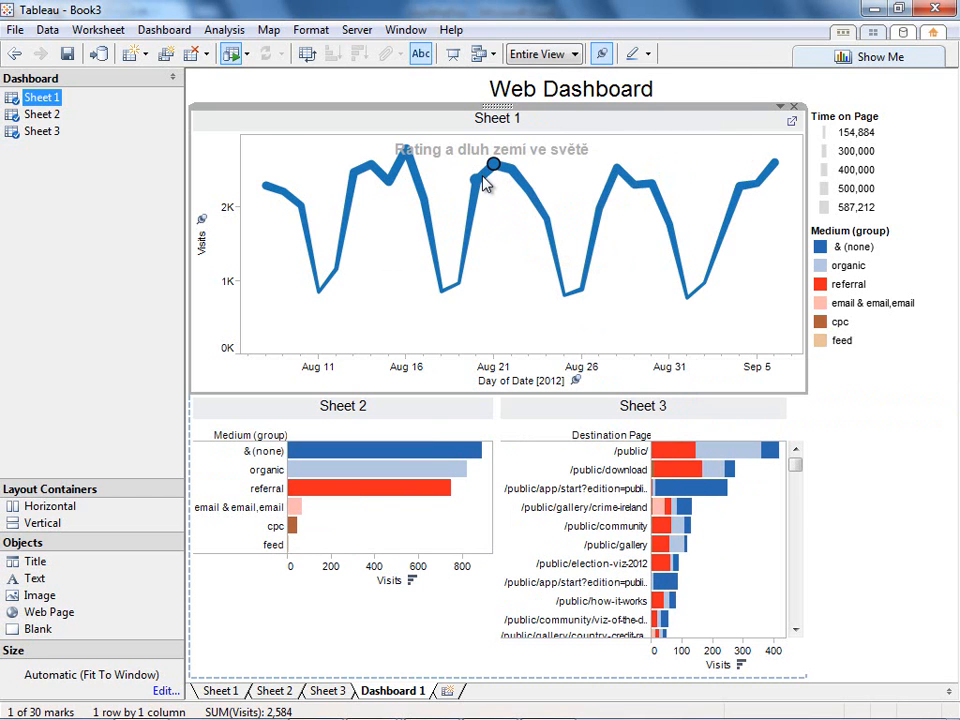
mouse_move(598, 244)
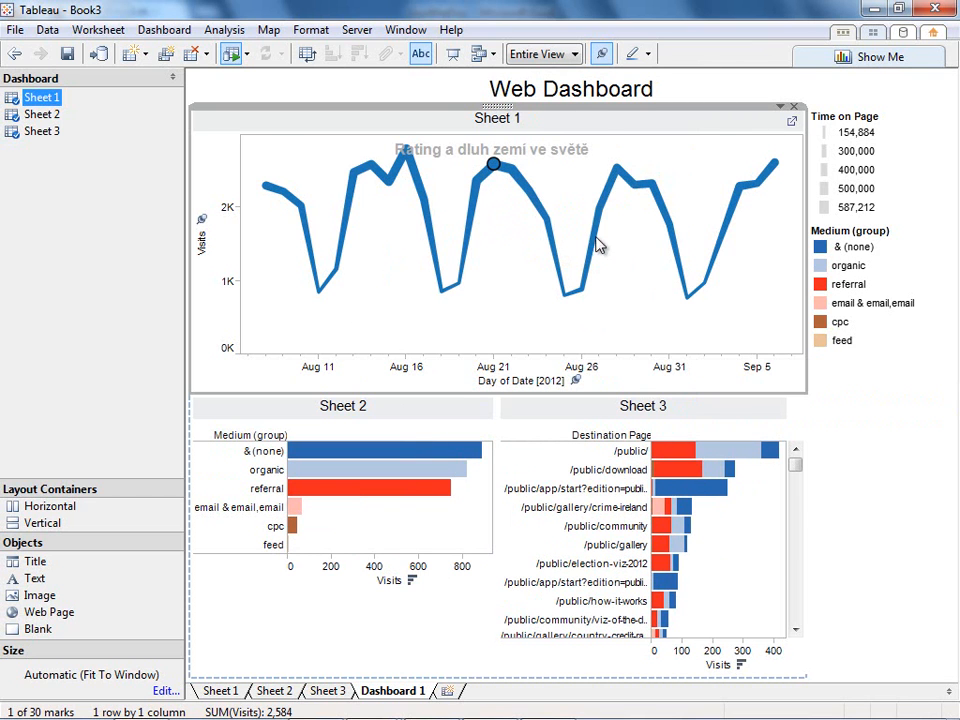